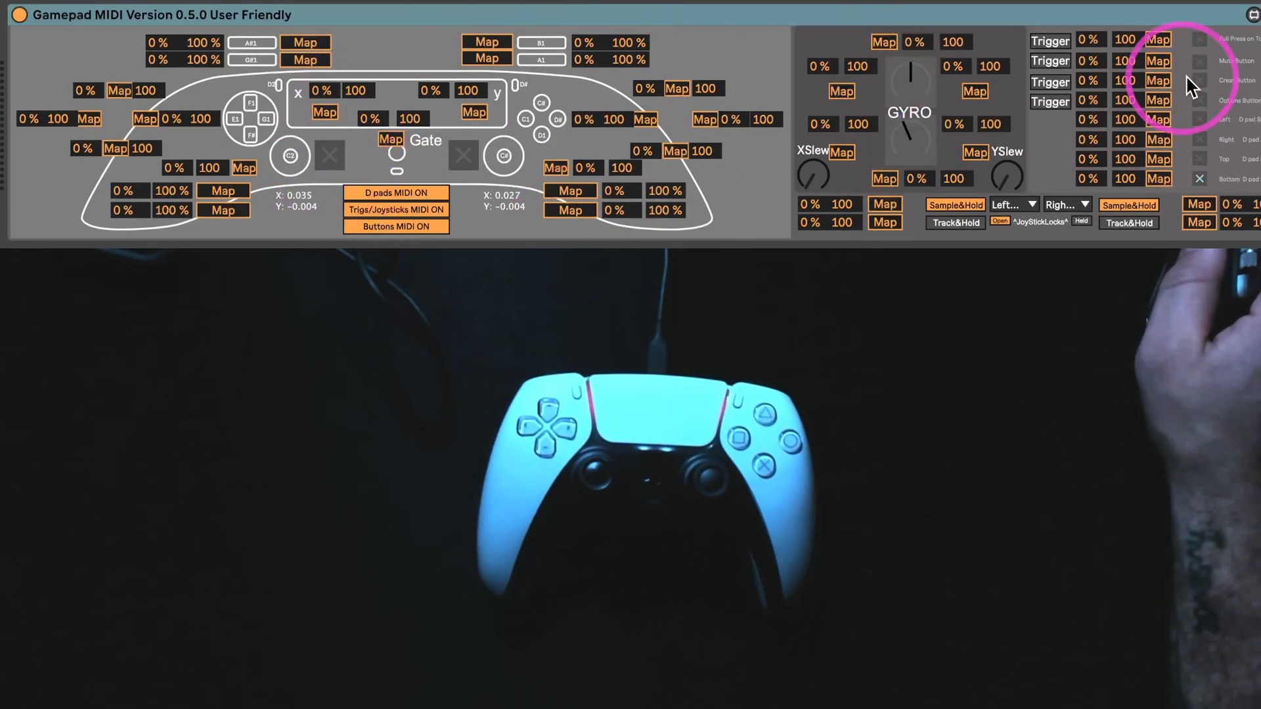
mouse_move(465, 152)
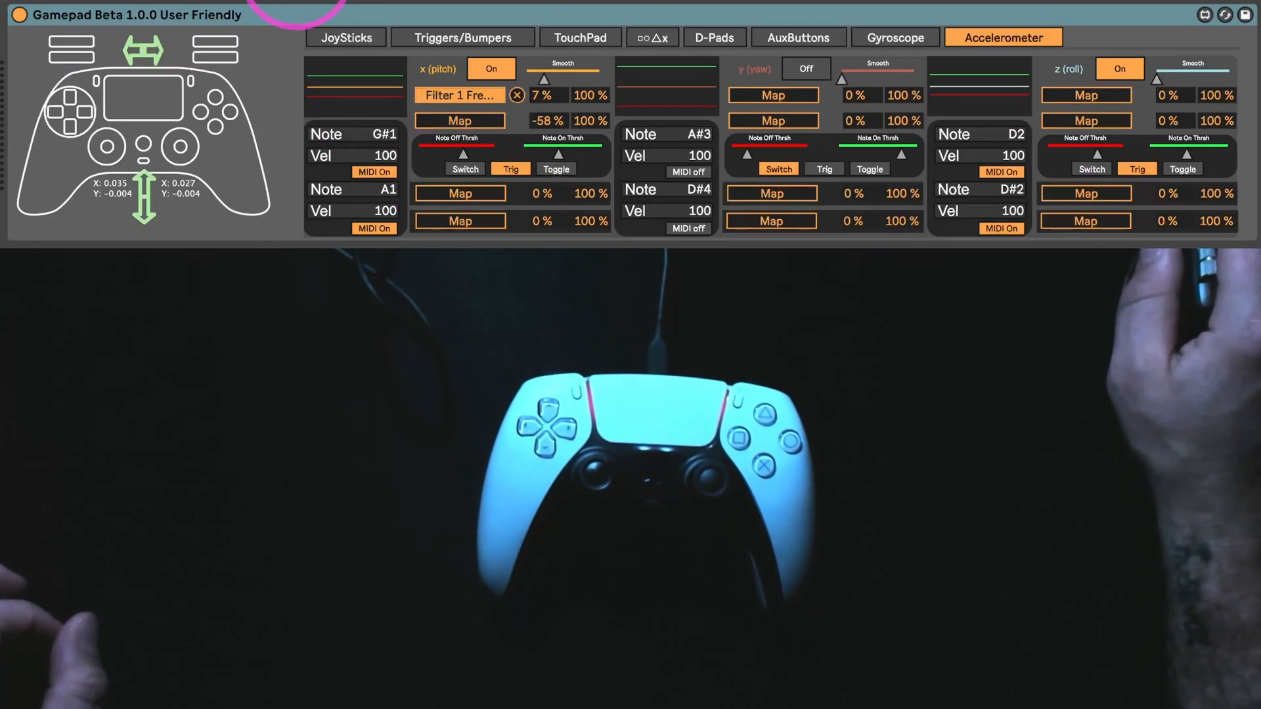
left_click(579, 37)
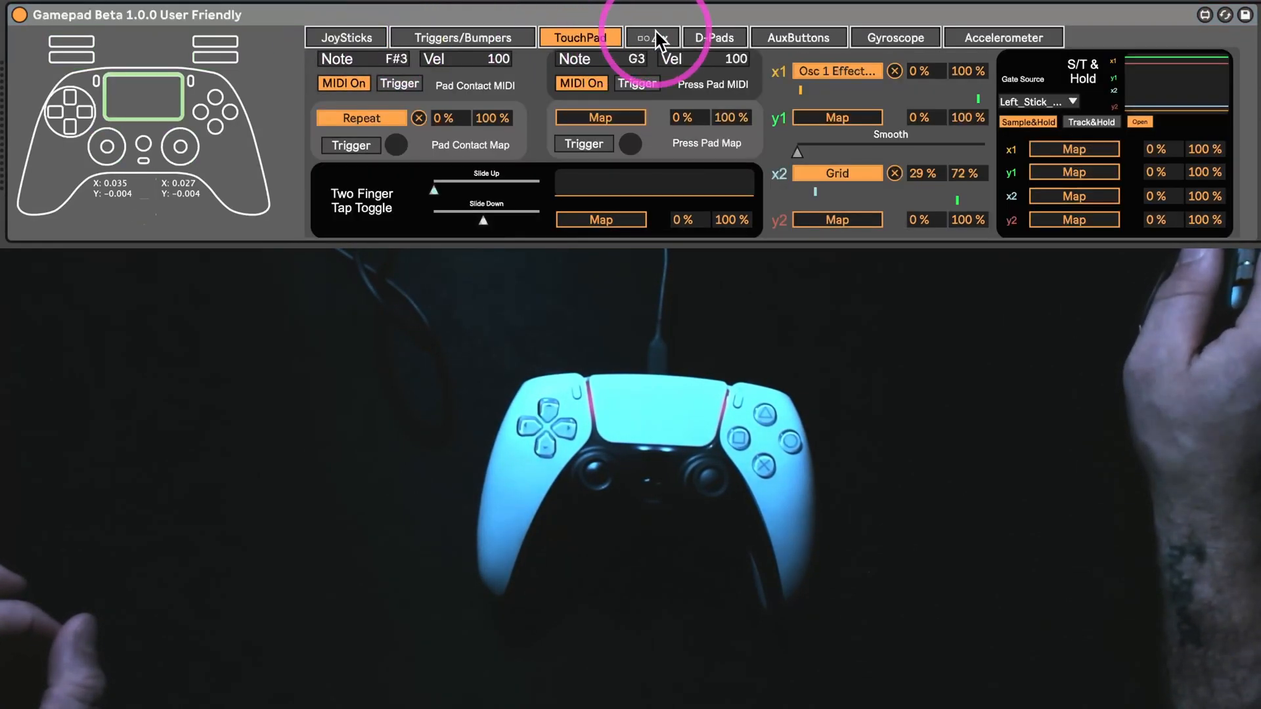
left_click(1003, 37)
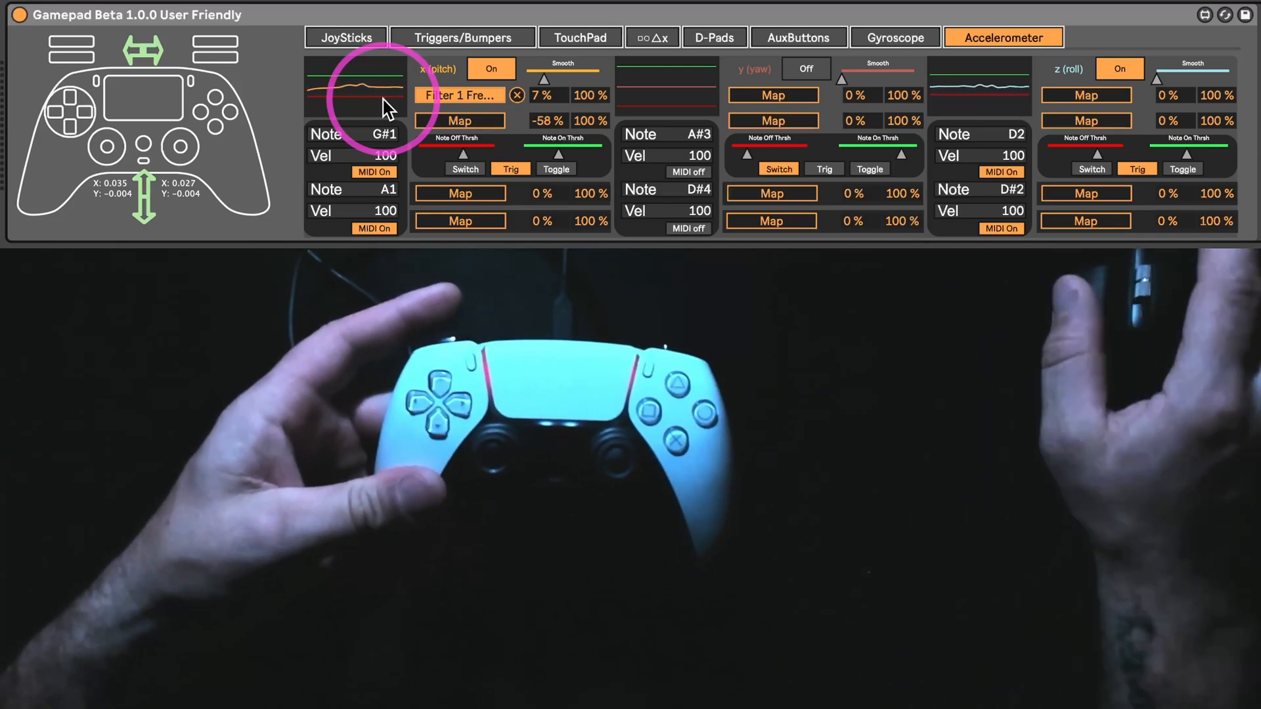
left_click(895, 37)
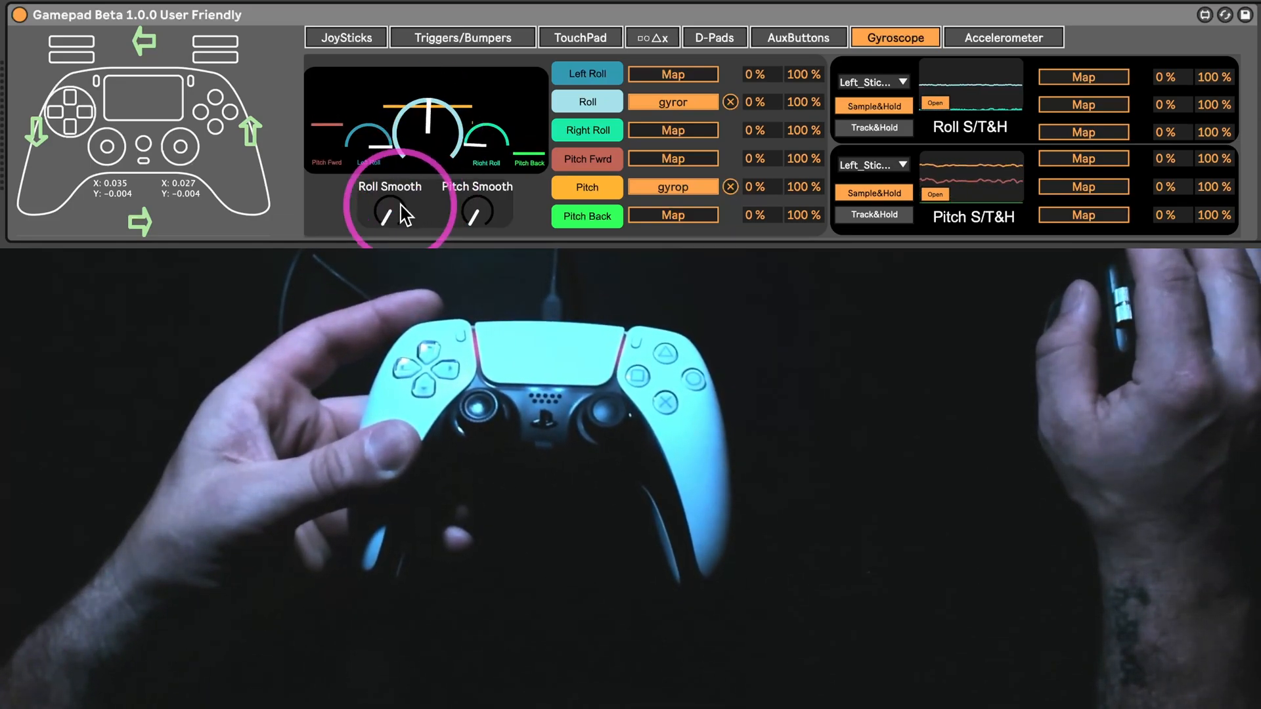
mouse_move(476, 211)
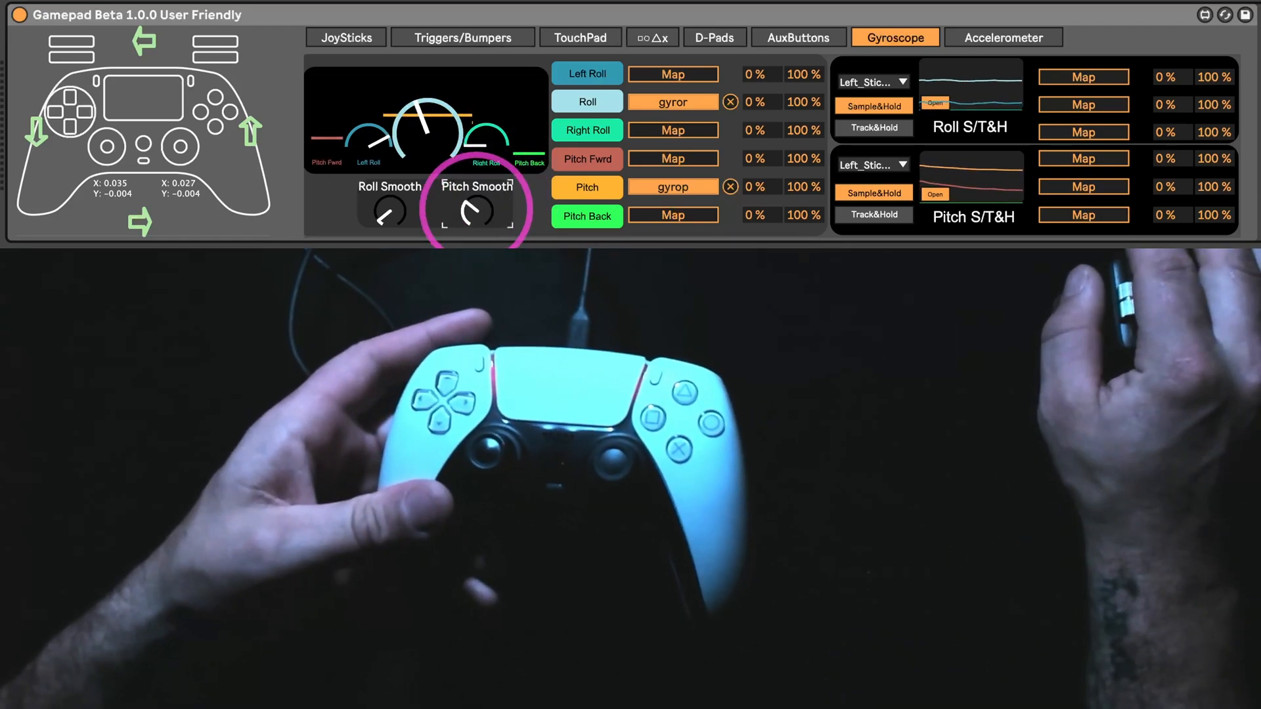
left_click(1001, 37)
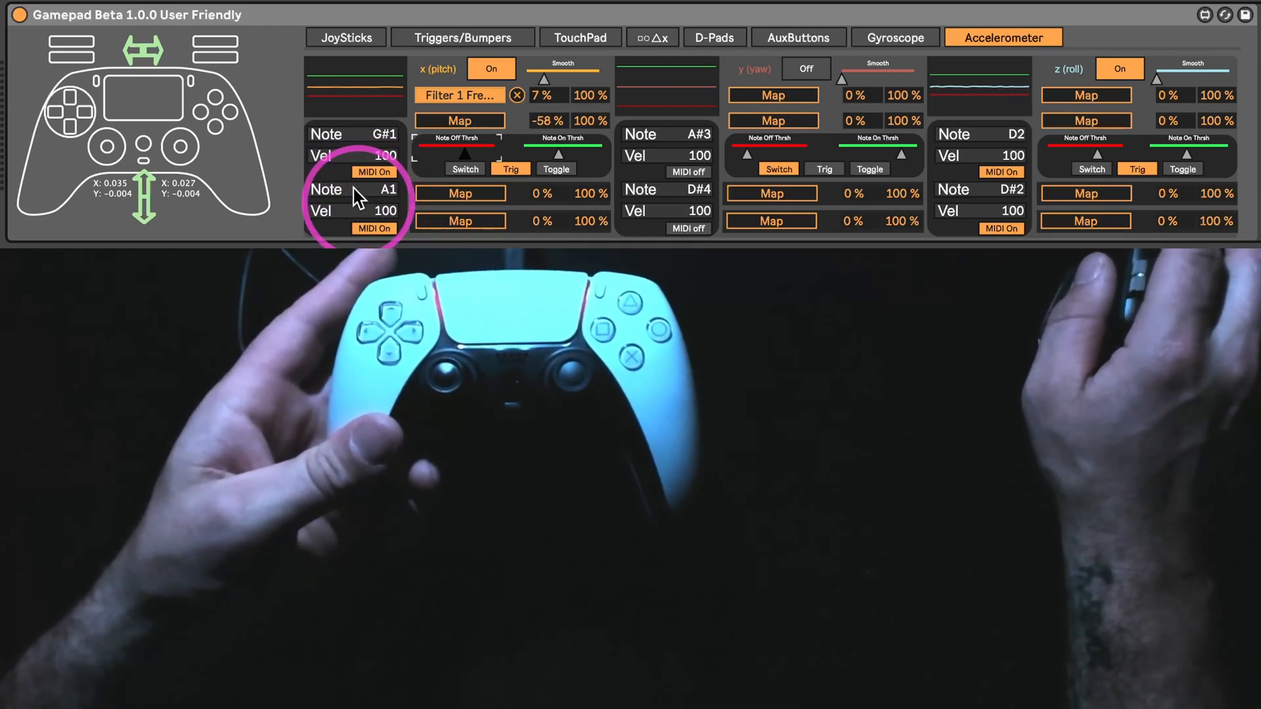
left_click(373, 171)
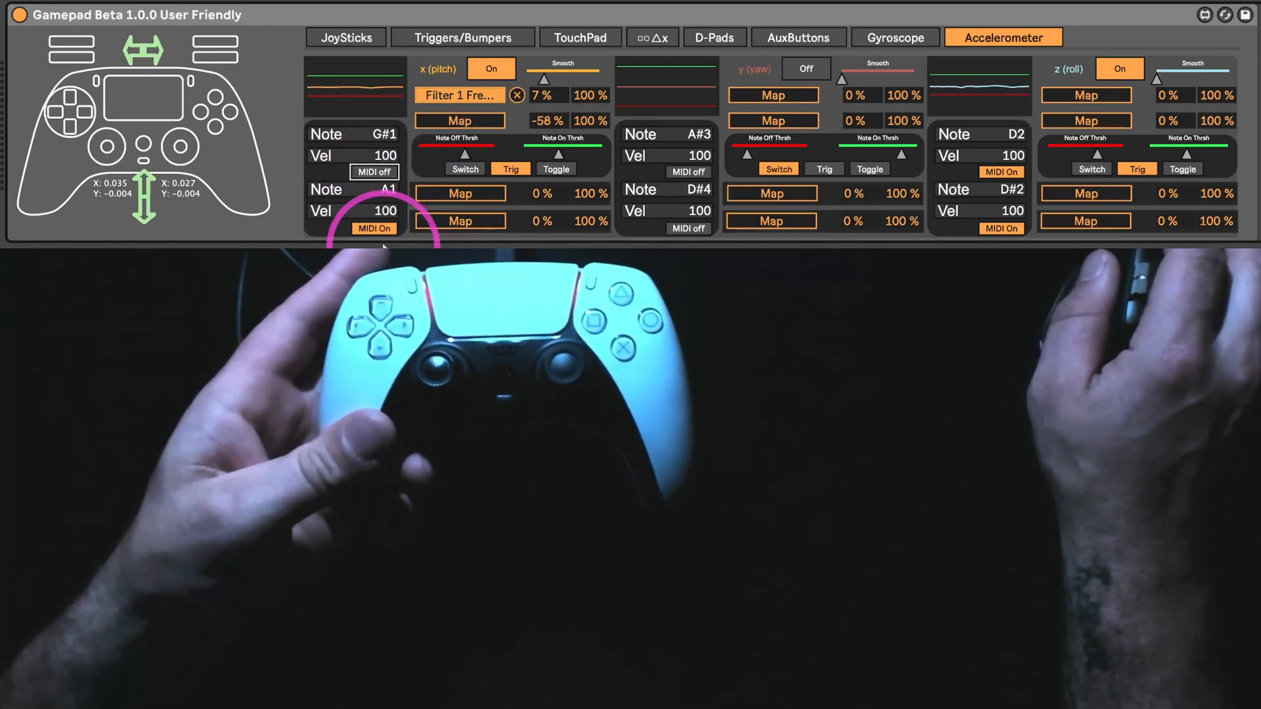
left_click(373, 228)
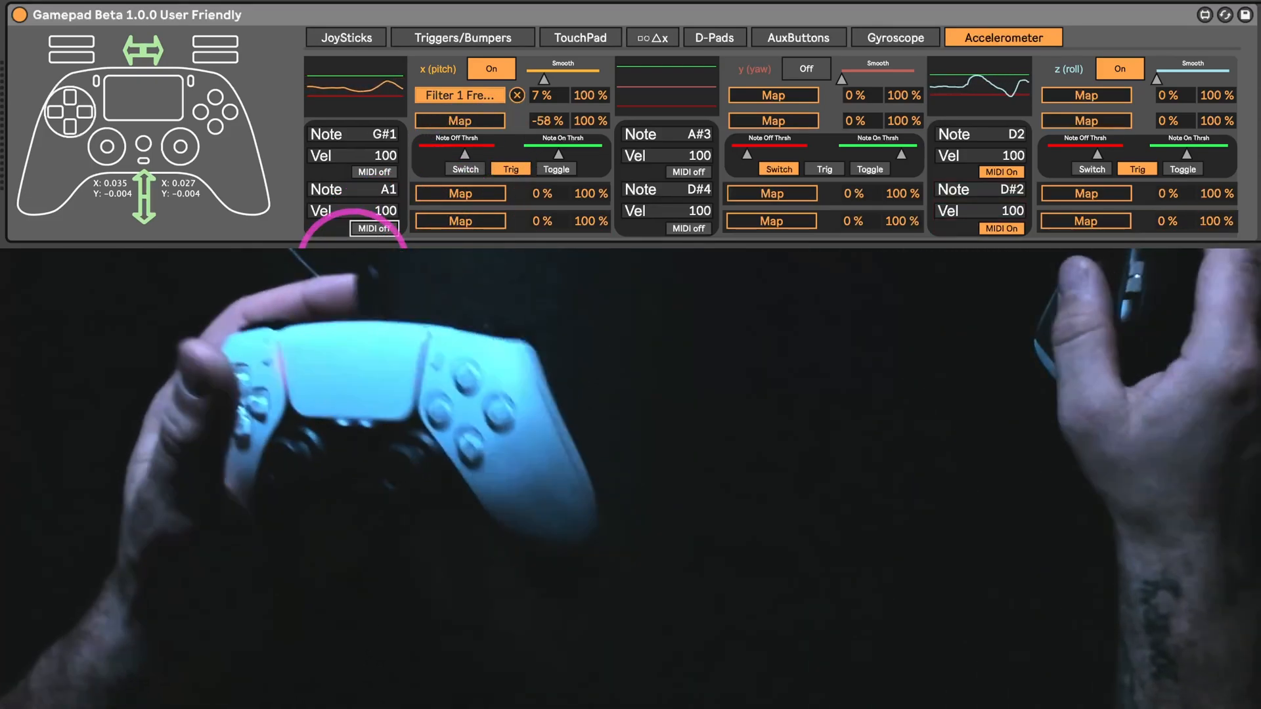
left_click(374, 228)
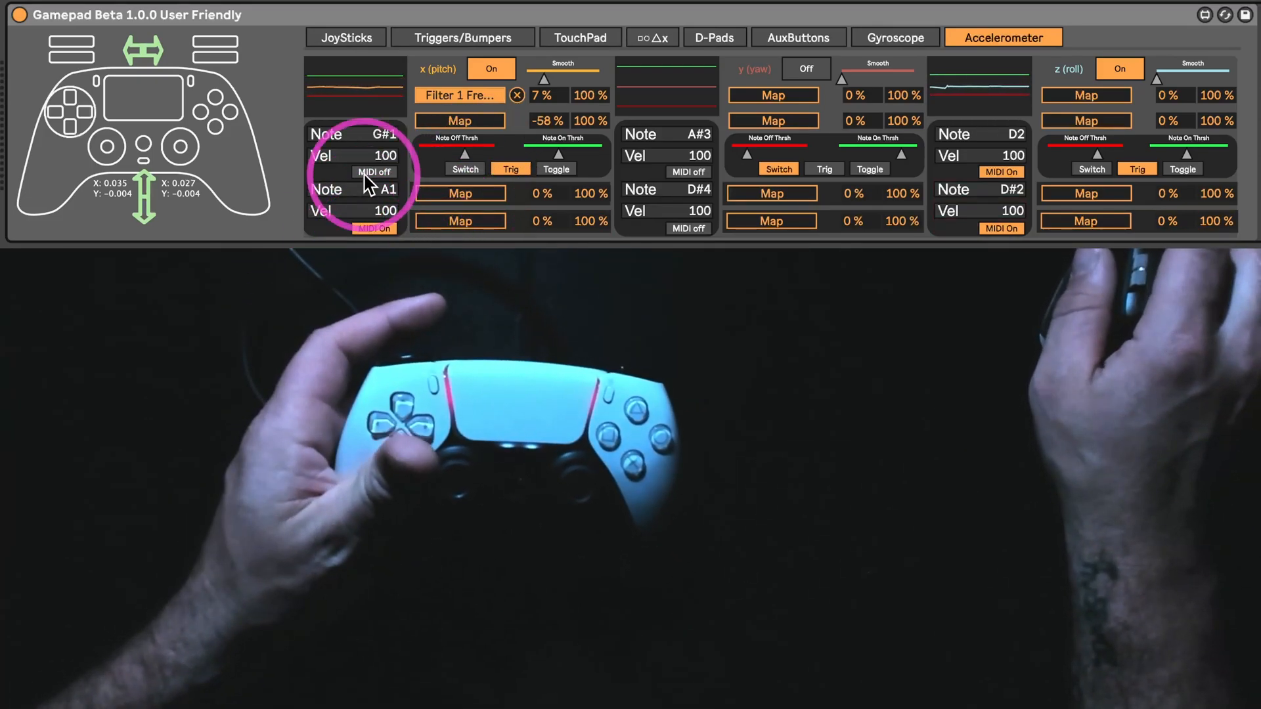
left_click(374, 172)
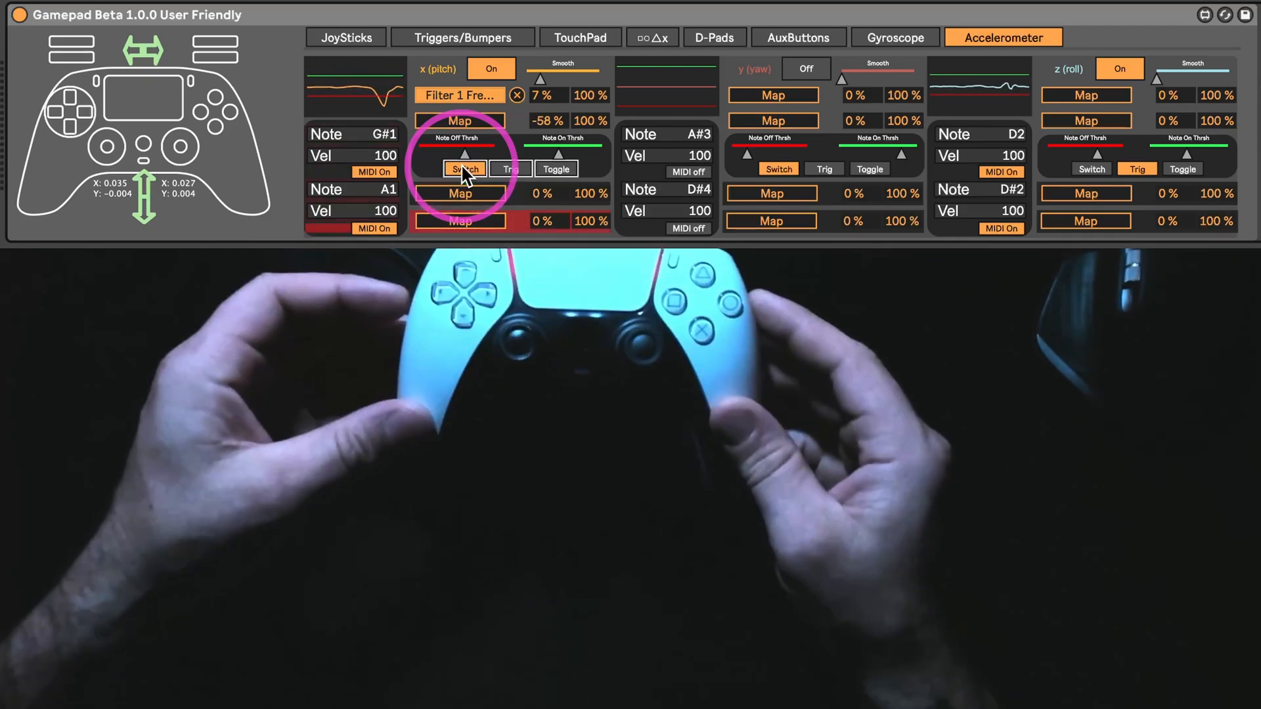
- Set the accelerometer pitch notes to switch mode on the way to toggle mode
left_click(510, 169)
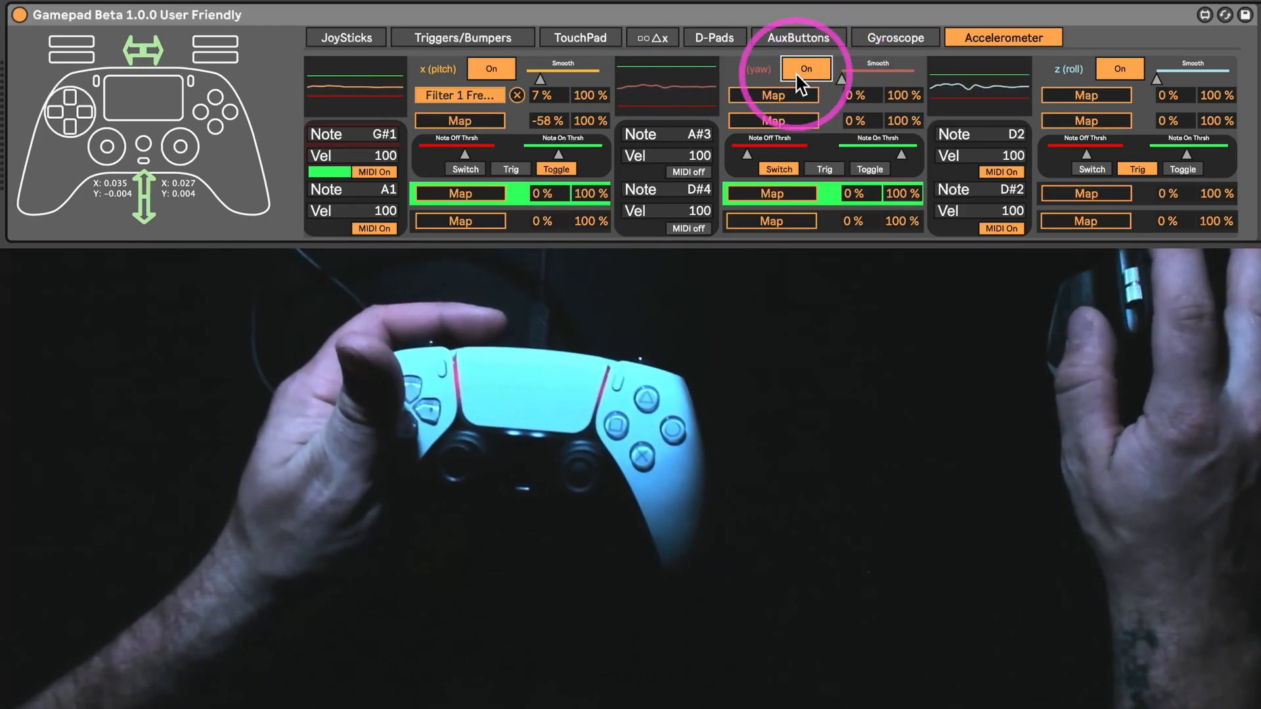
- Turn the accelerometer yaw axis back off
left_click(806, 68)
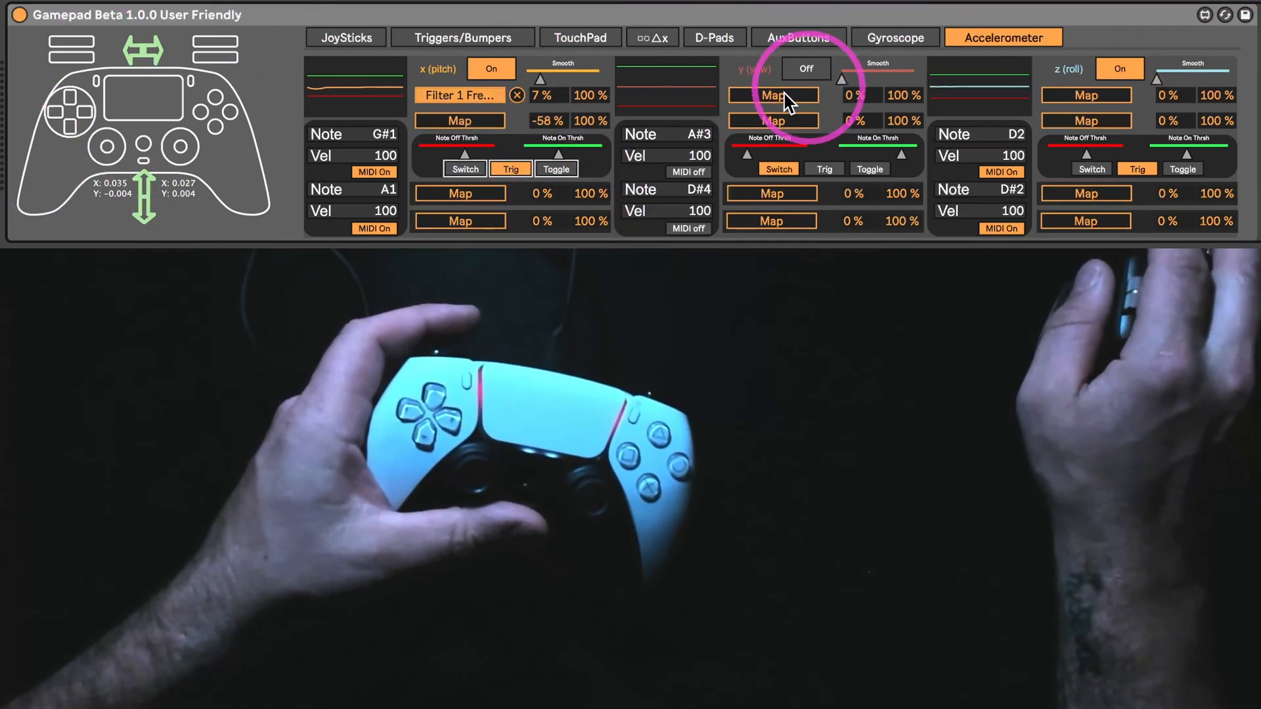
mouse_move(522, 205)
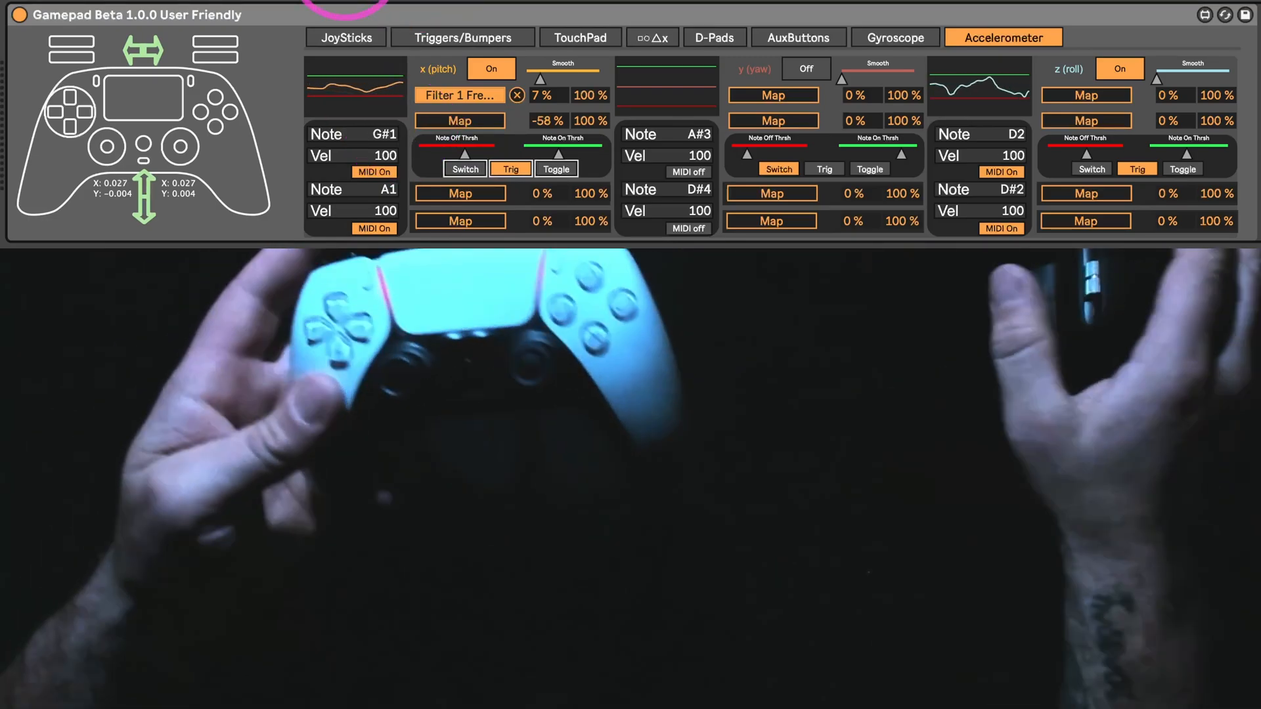
left_click(346, 37)
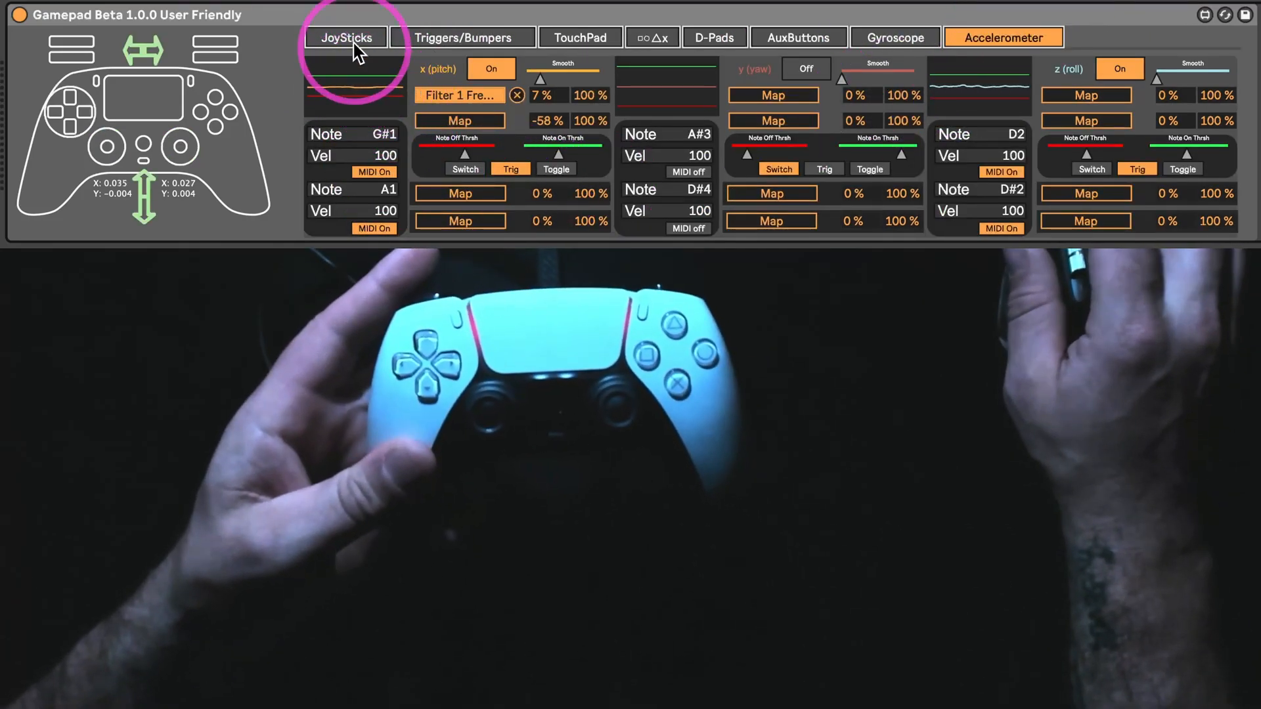
- Switch the left stick's hold mode from track-and-hold to sample-and-hold in the joystick settings
left_click(346, 37)
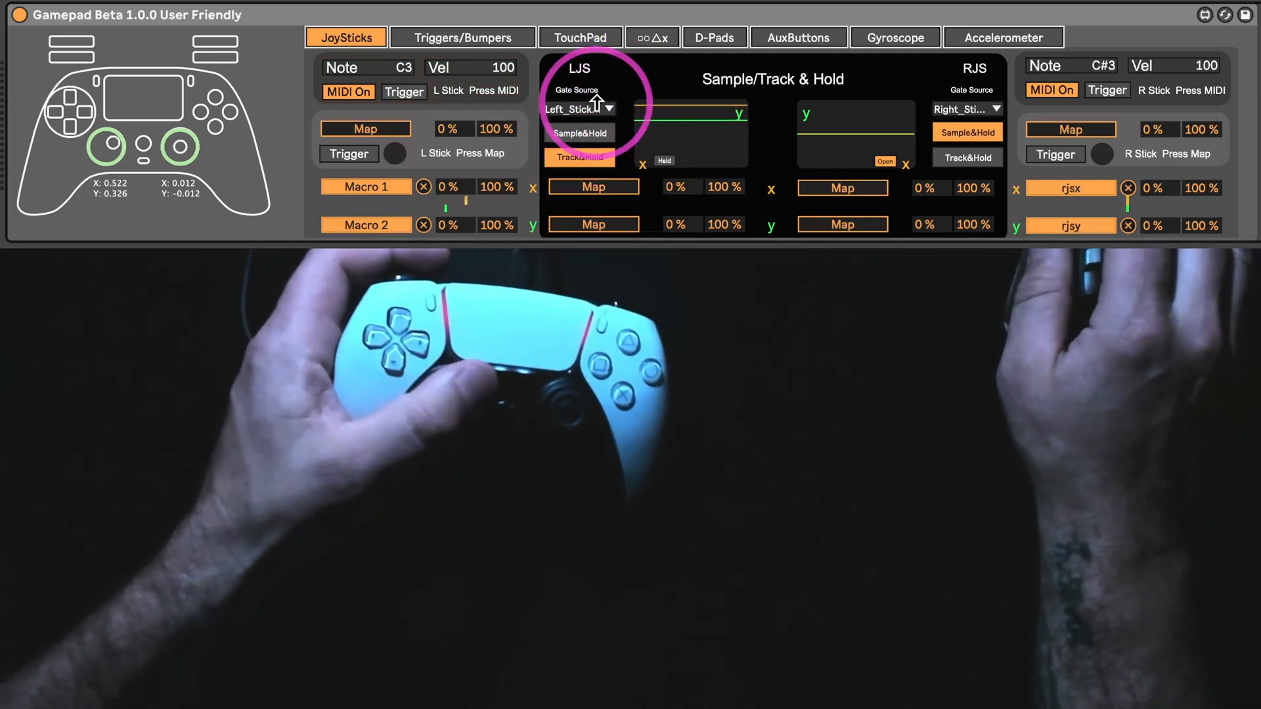
left_click(574, 110)
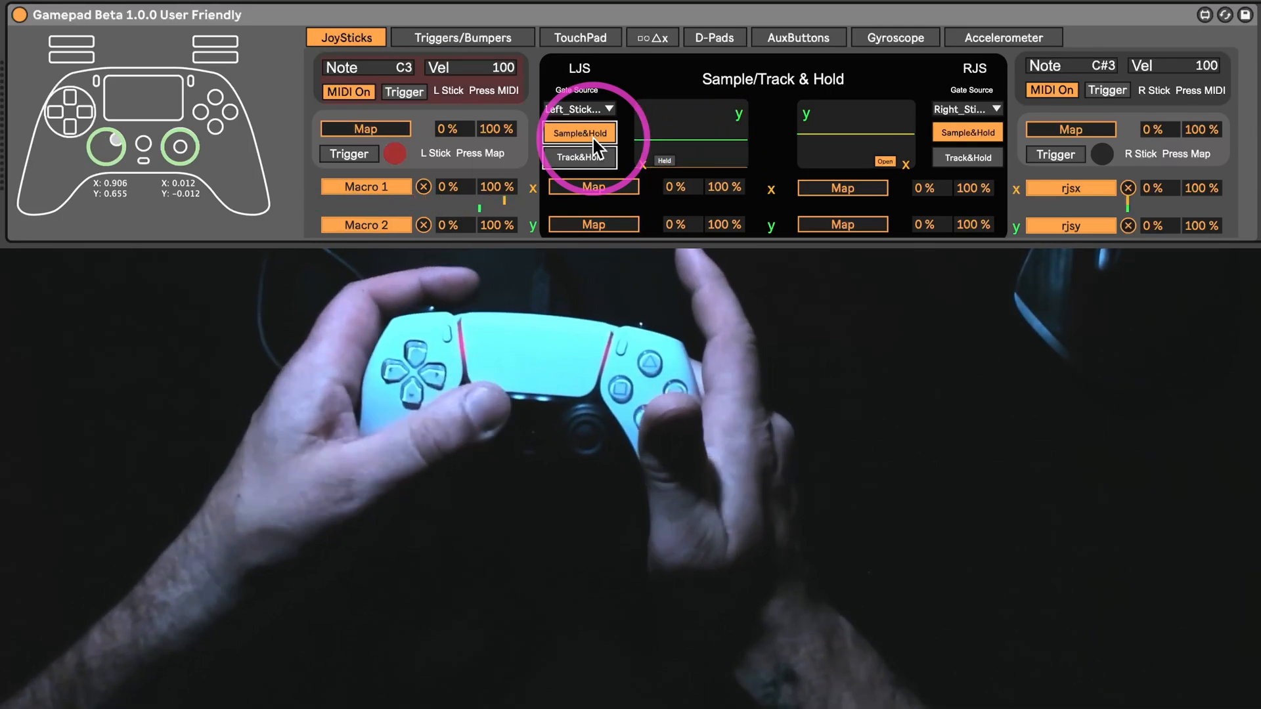
- Set the left stick press mapping and MIDI note both from trigger to toggle mode
left_click(580, 133)
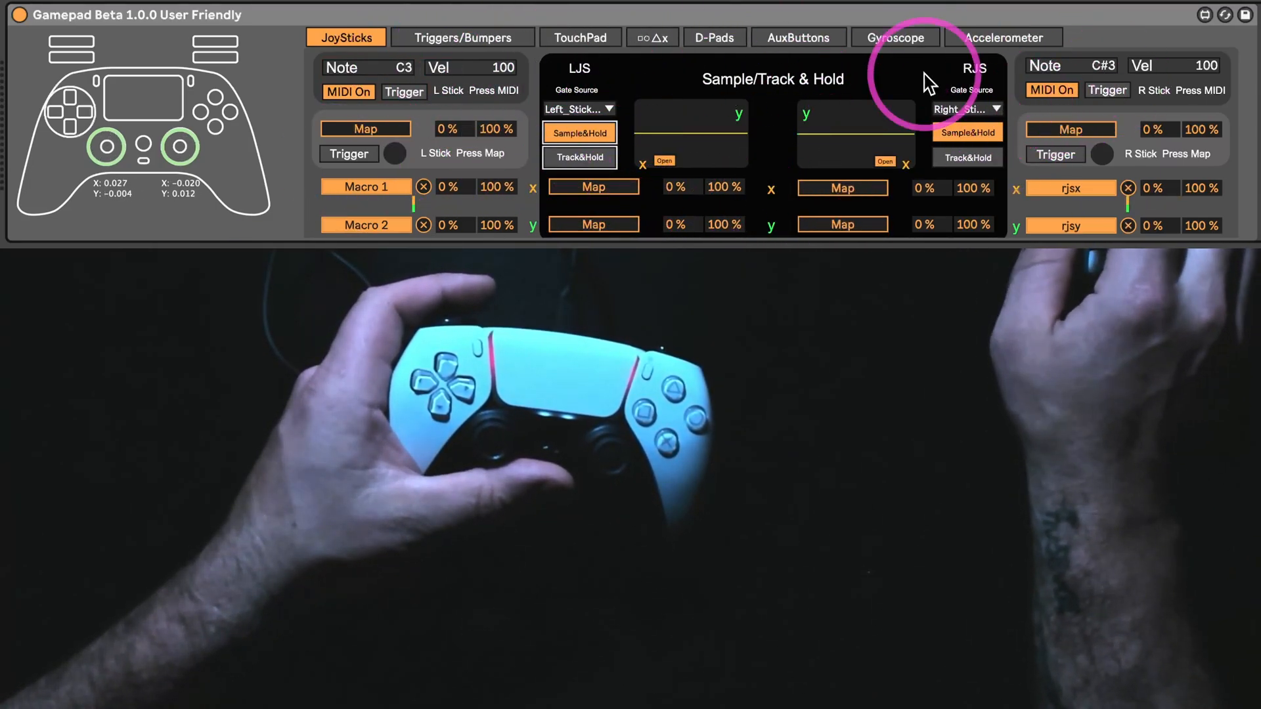
mouse_move(505, 48)
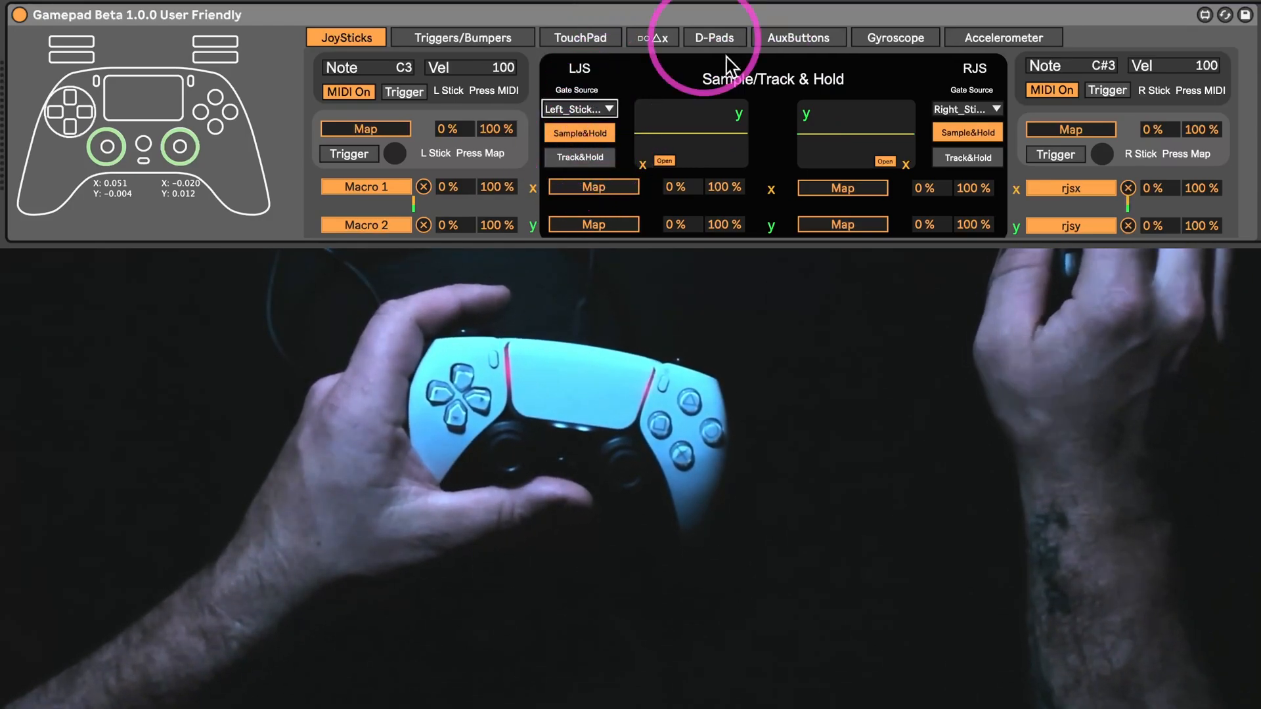
mouse_move(658, 217)
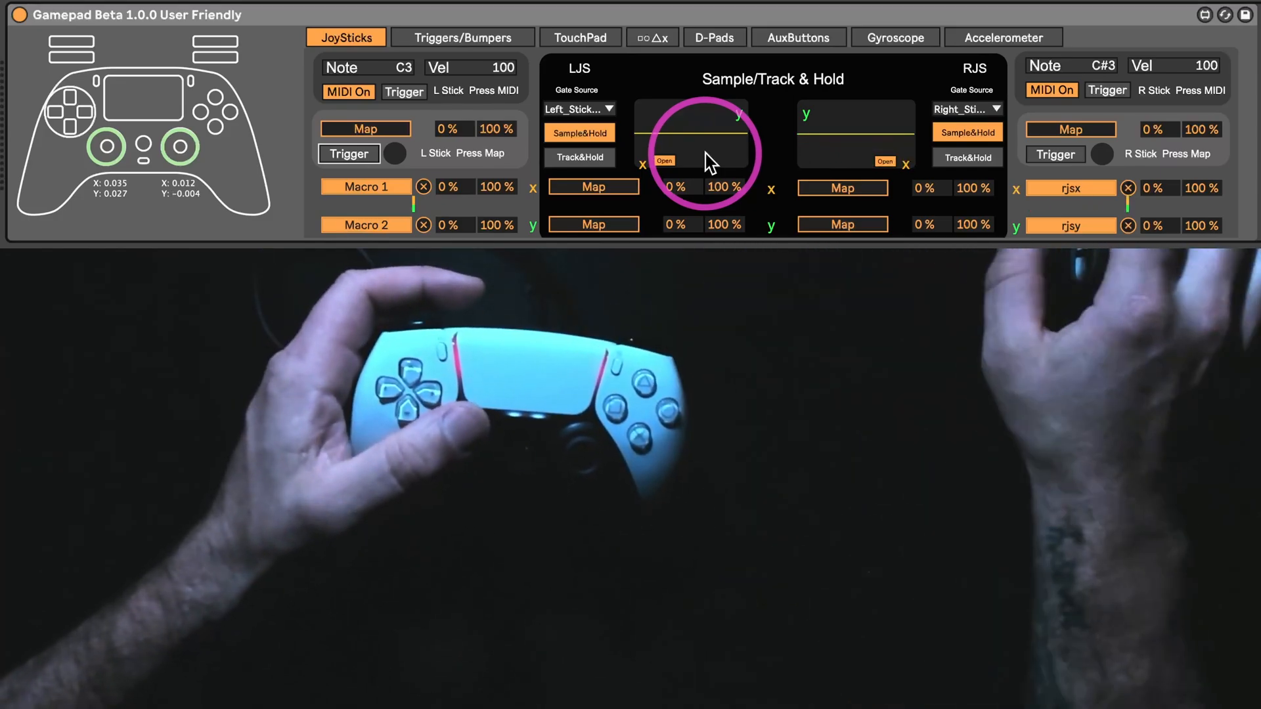
left_click(349, 154)
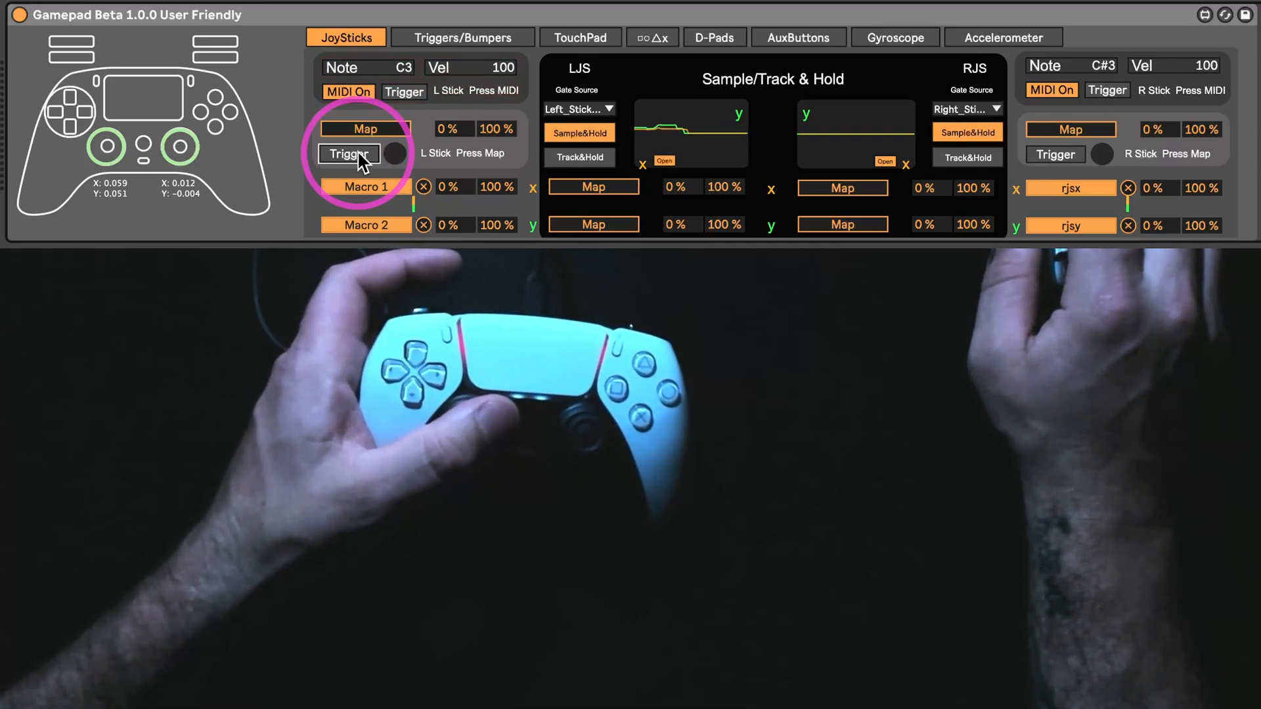
left_click(349, 153)
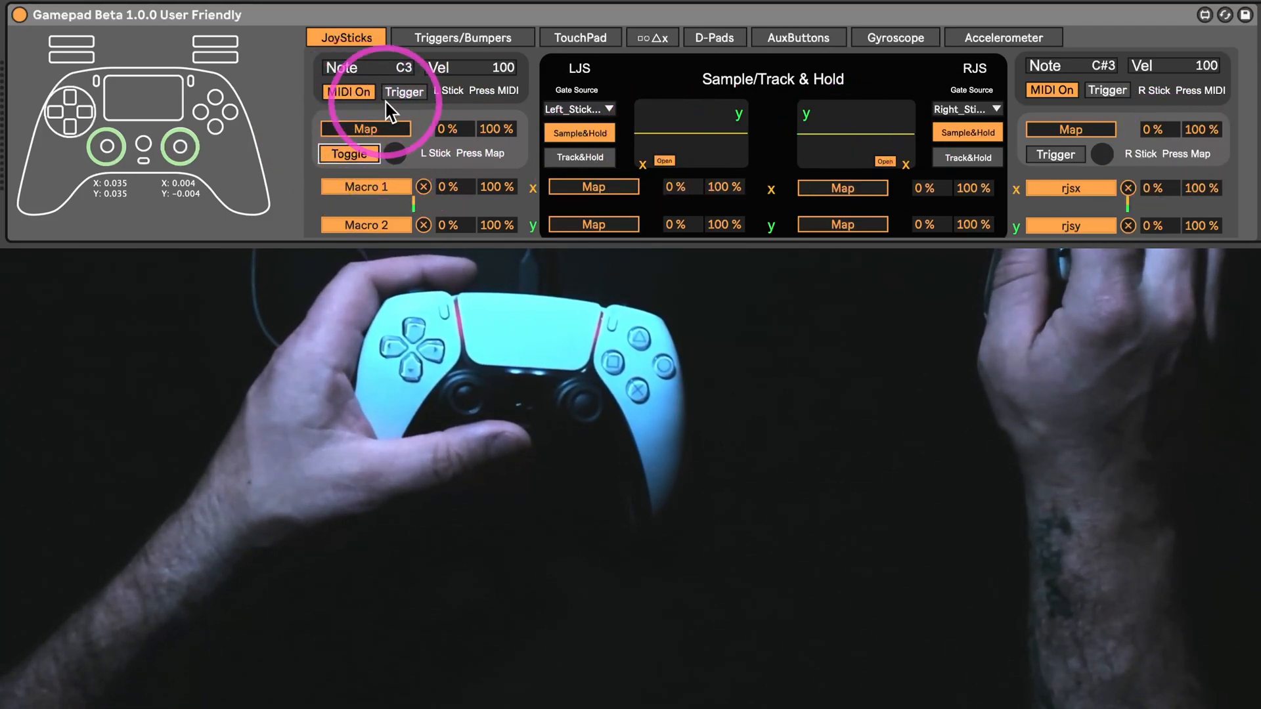
left_click(405, 92)
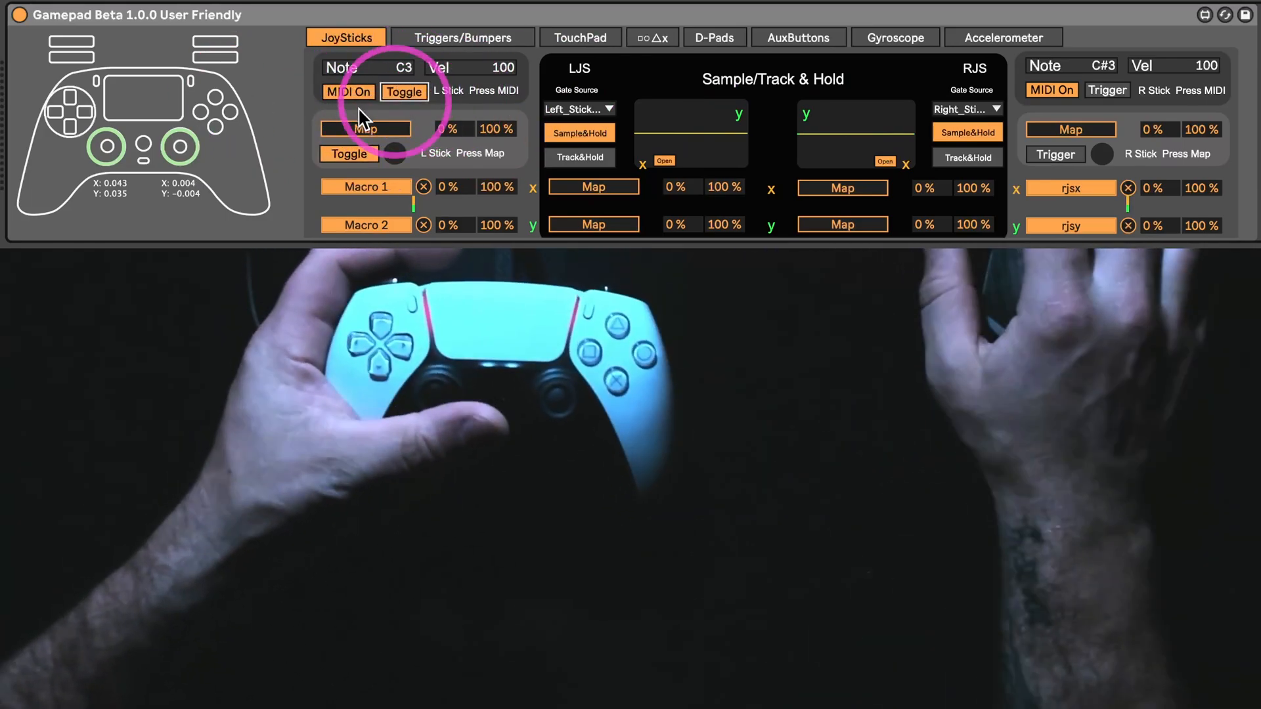
left_click(461, 37)
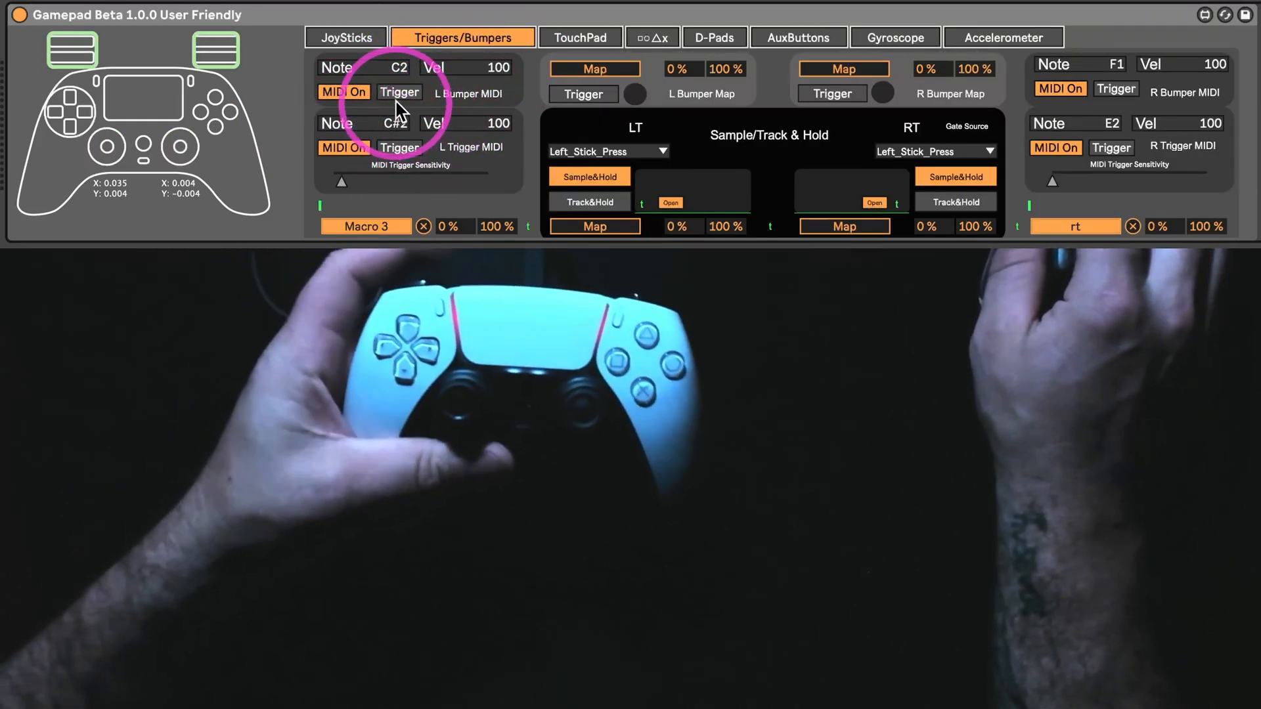
left_click(400, 92)
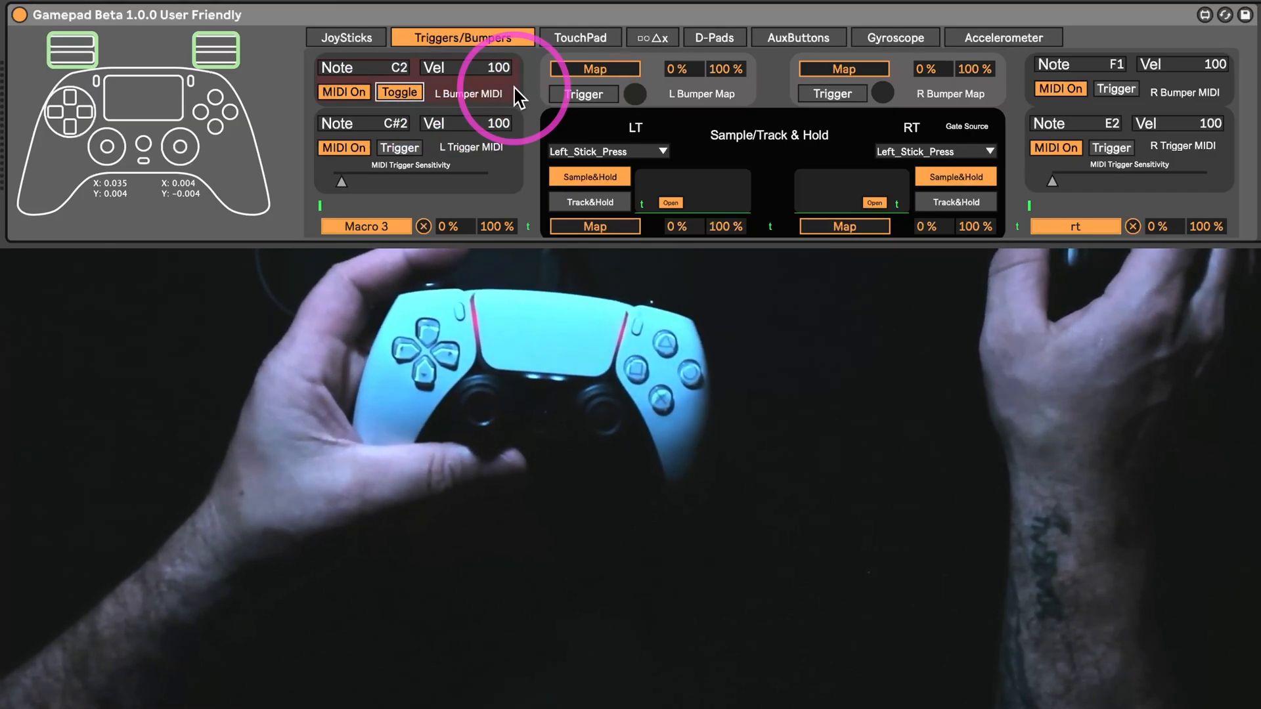
left_click(399, 91)
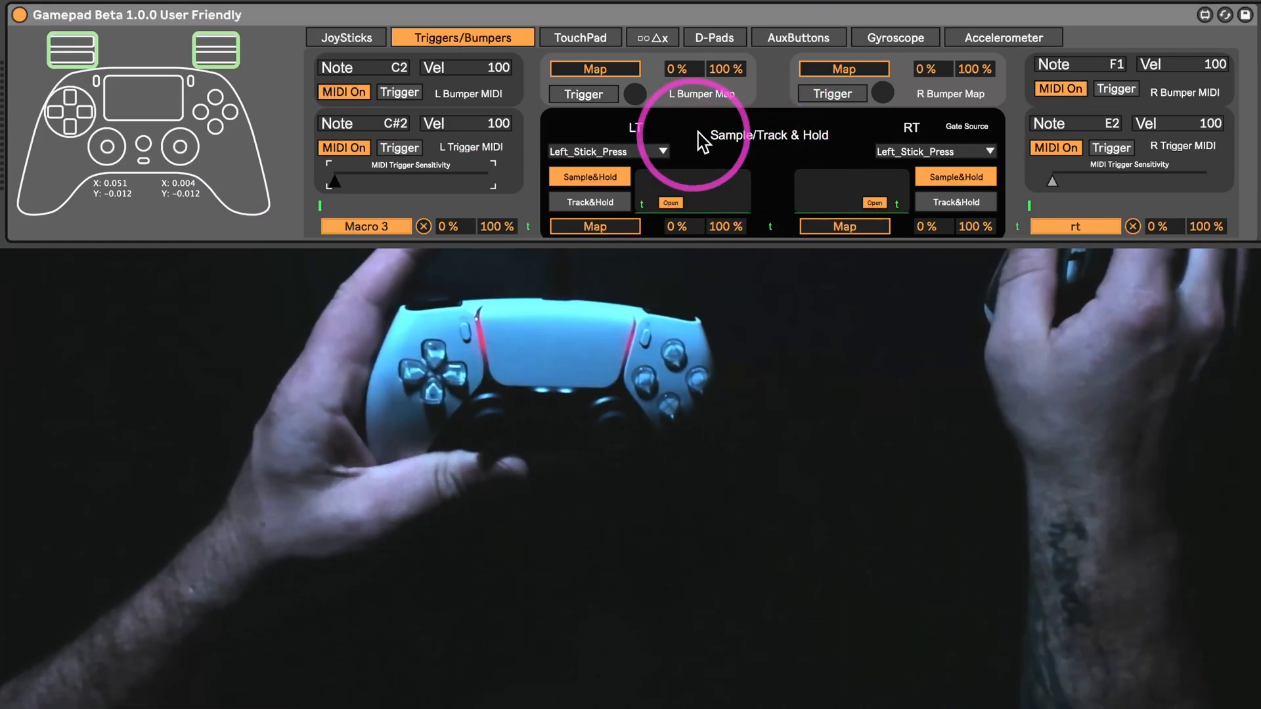
- Show the TouchPad settings with pad contact on repeat and X/Y mapped to parameters
left_click(580, 37)
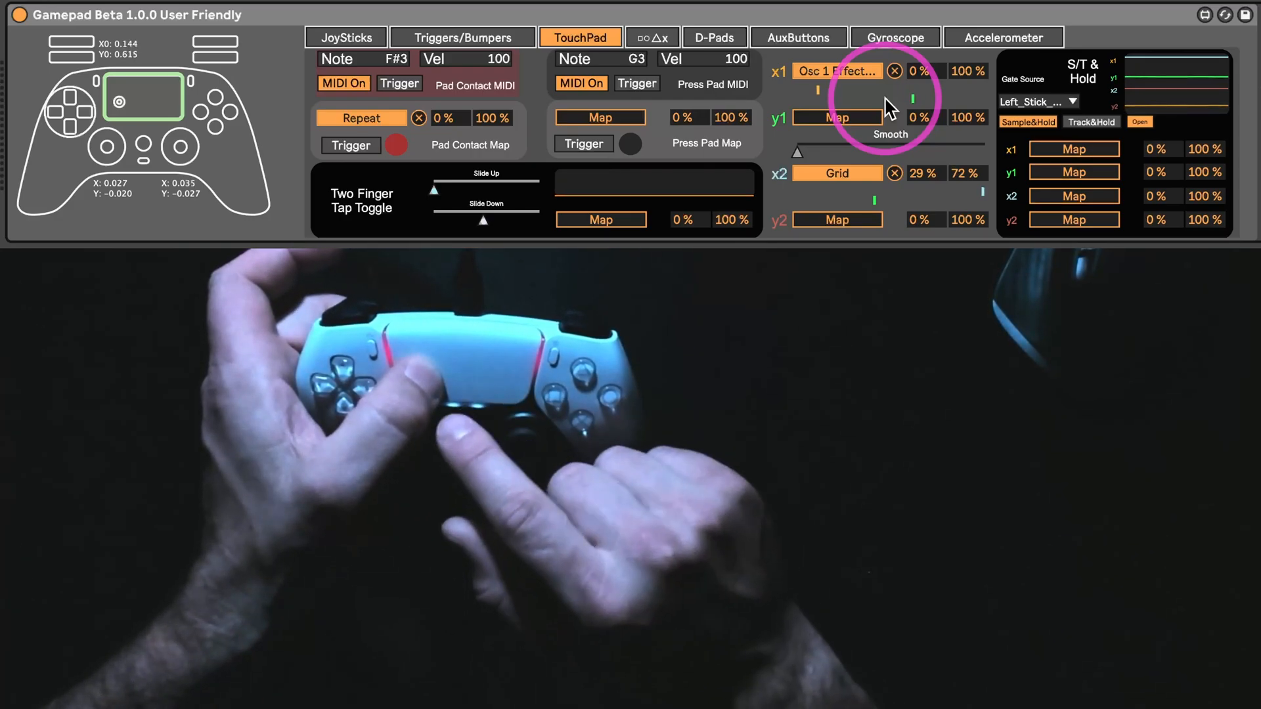
mouse_move(829, 193)
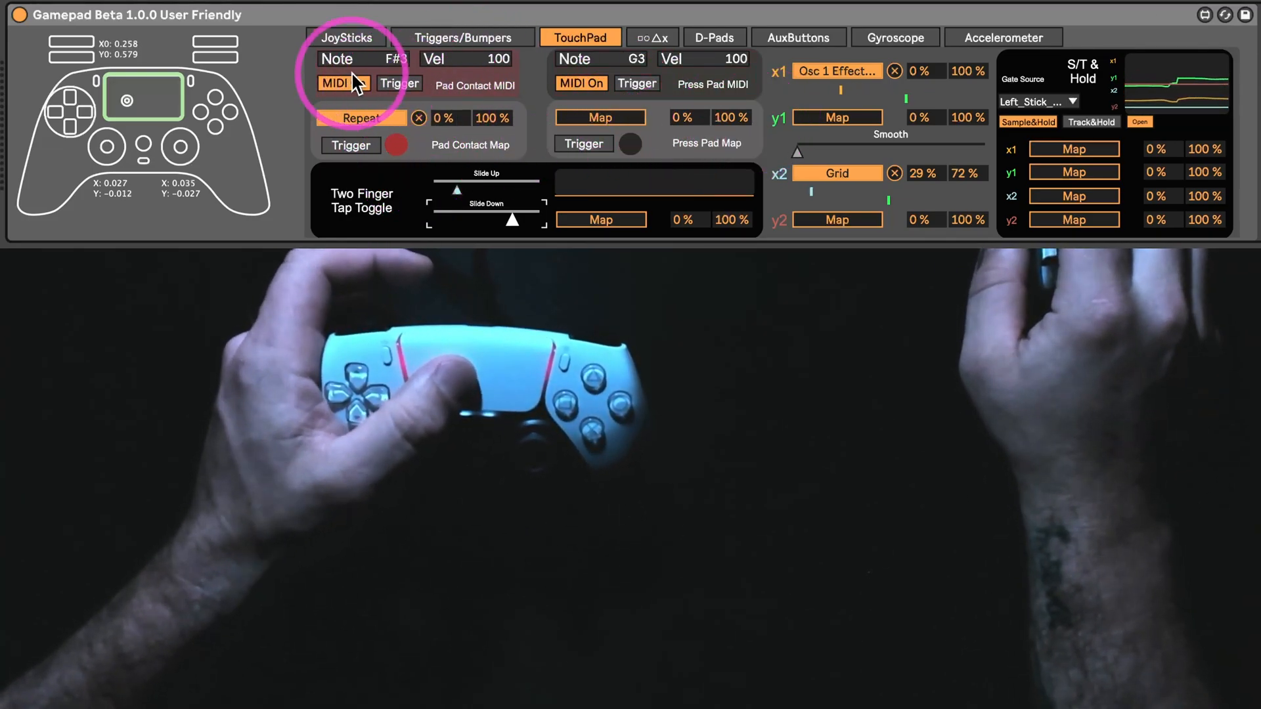
- Show the face-button settings with MIDI notes for square, circle, triangle and X
left_click(333, 83)
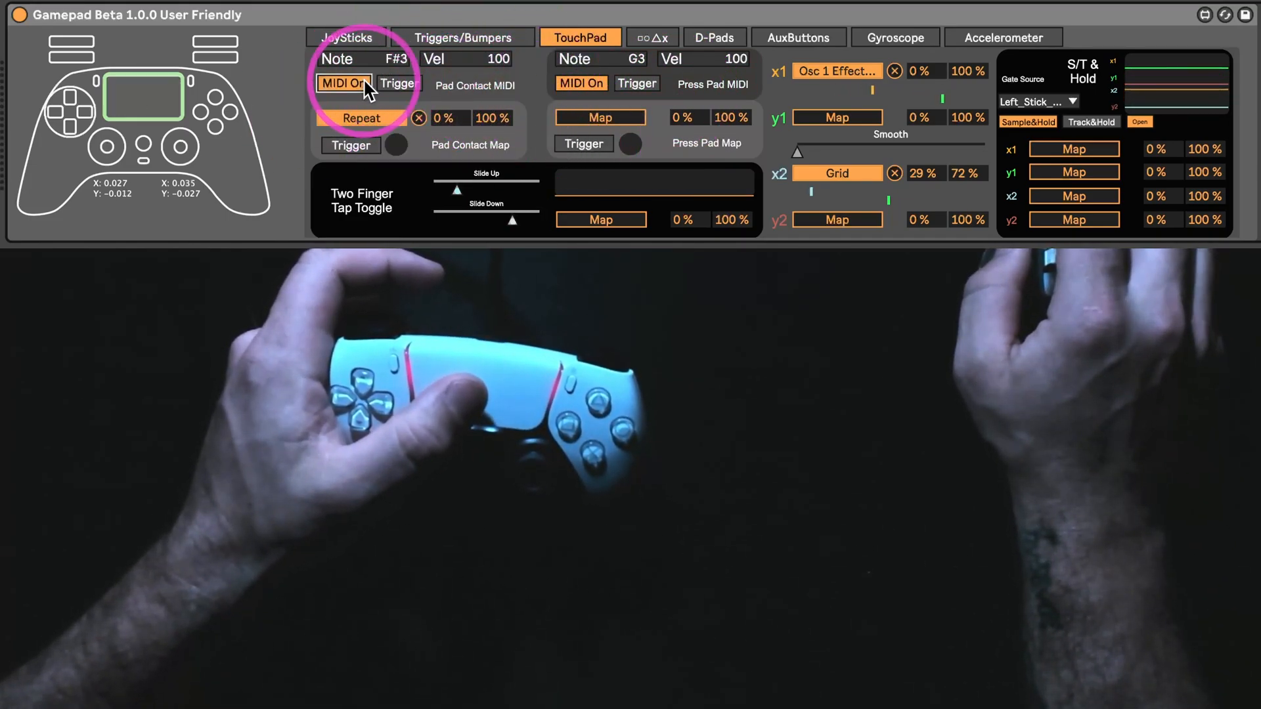
left_click(651, 37)
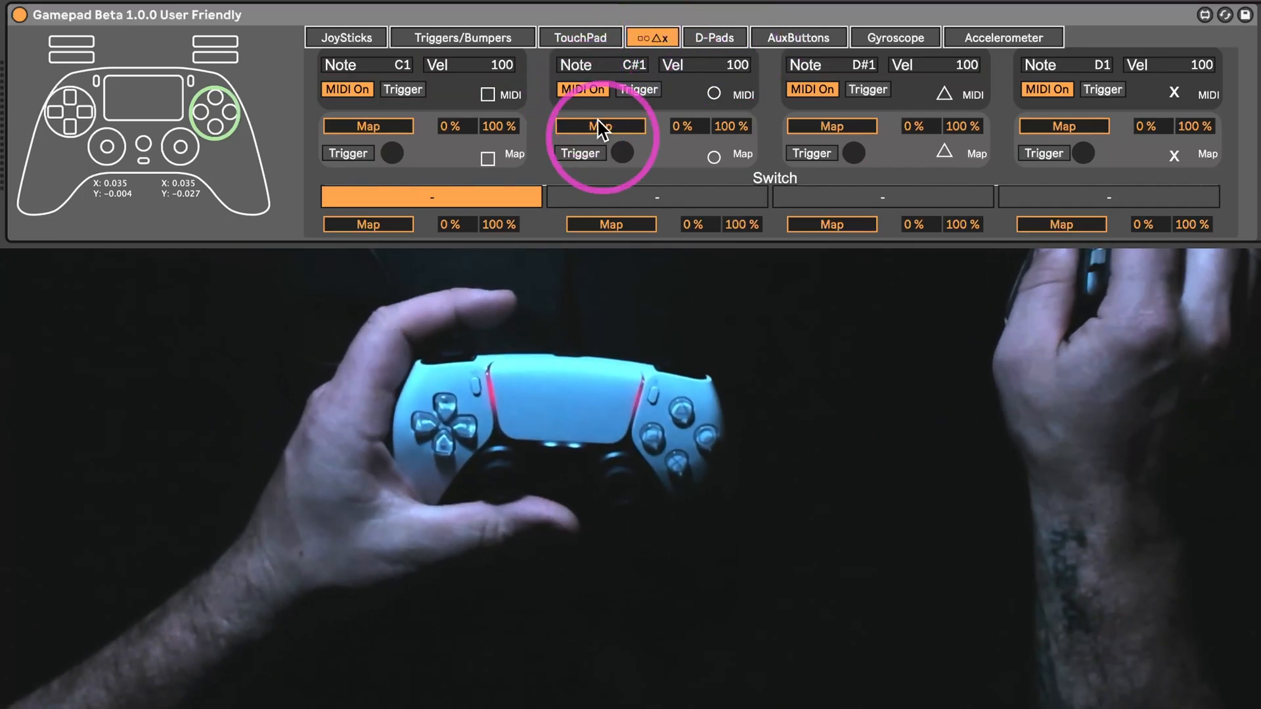
mouse_move(652, 72)
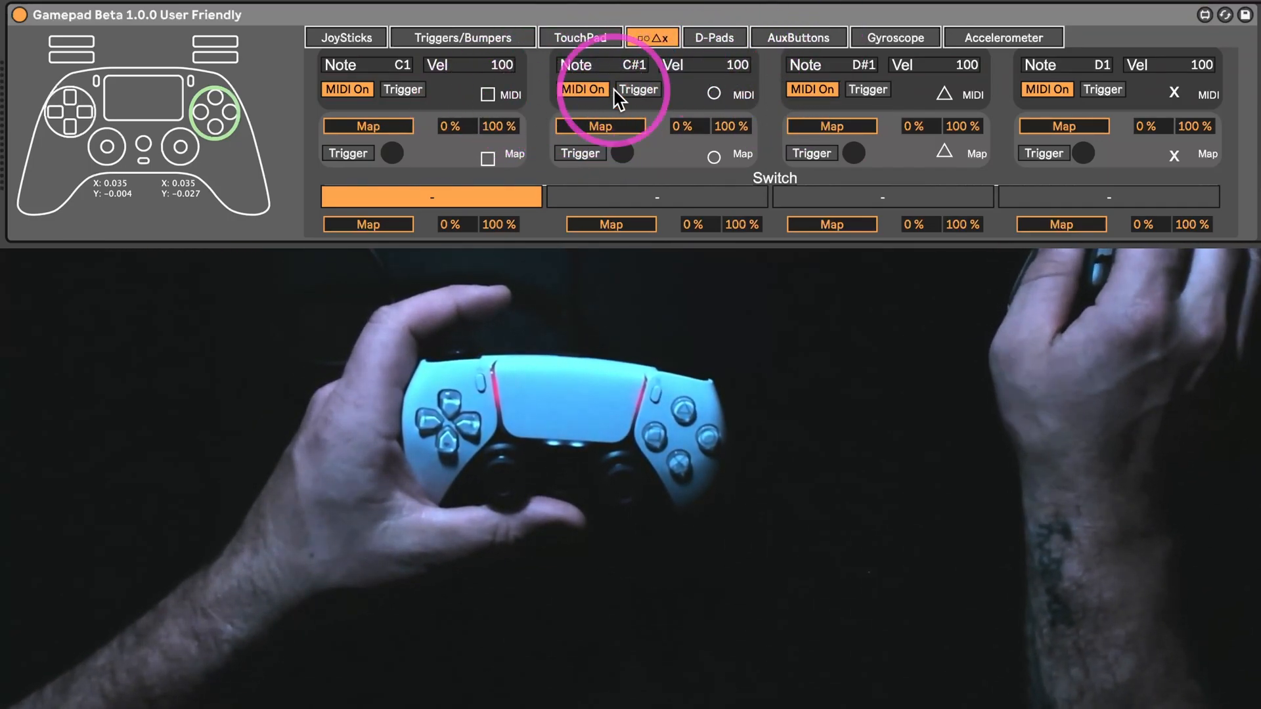
mouse_move(752, 96)
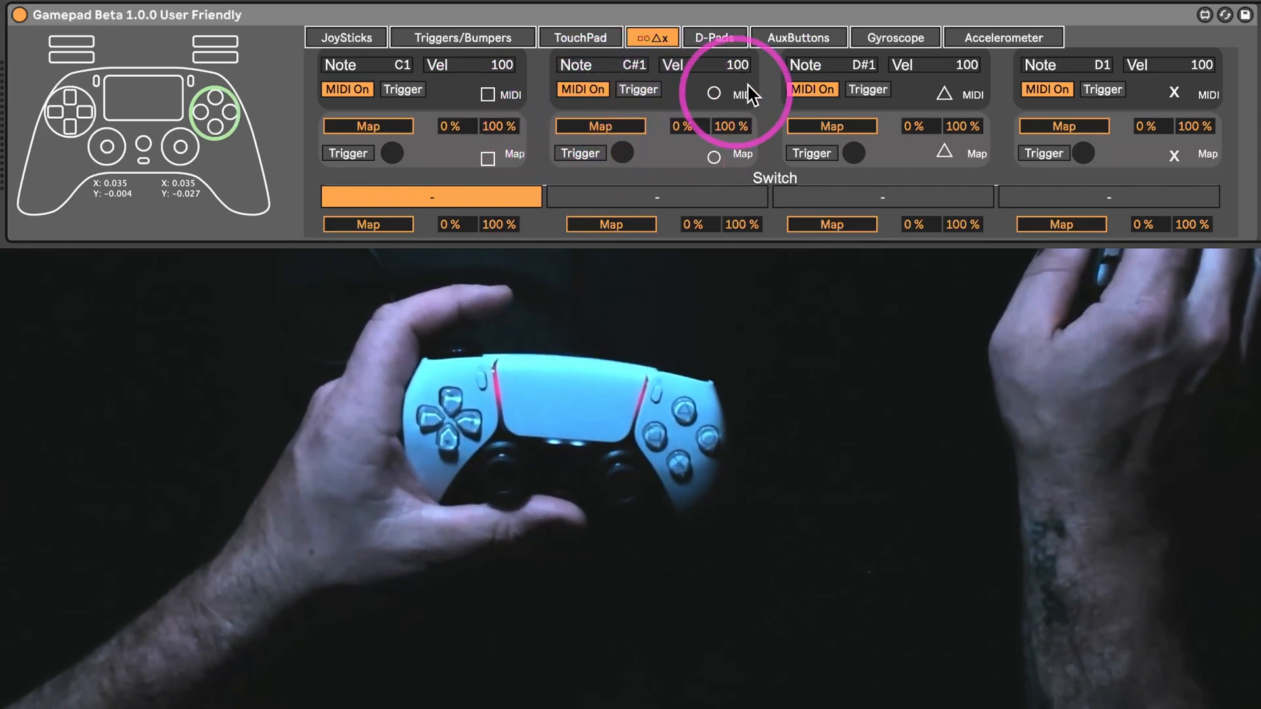
mouse_move(760, 189)
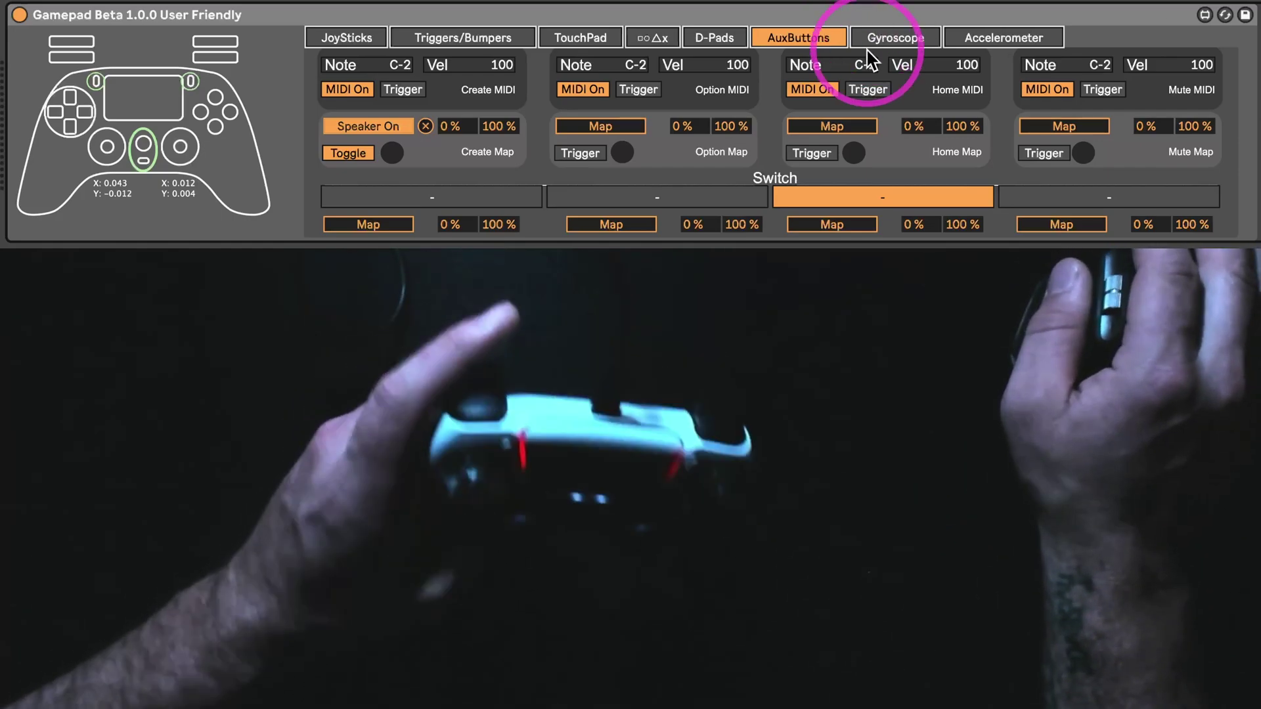
- Show the Gyroscope roll and pitch panels, both sample-and-hold gated by the left stick
left_click(893, 37)
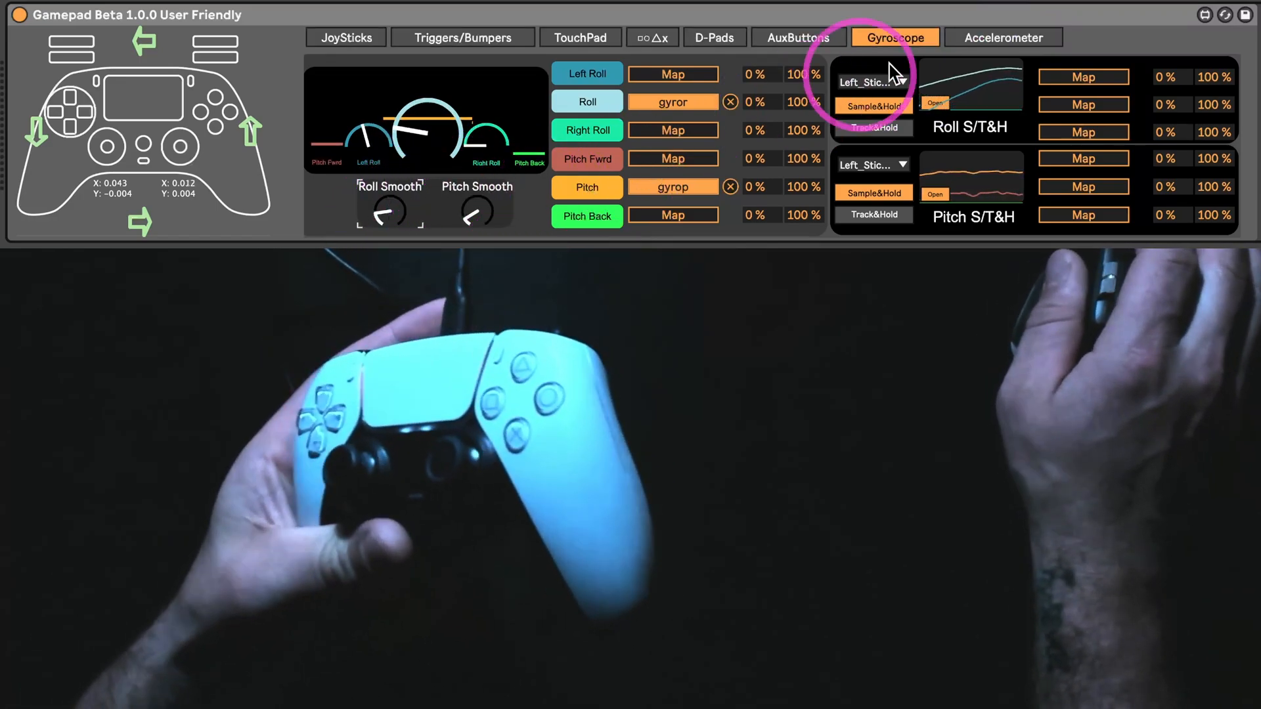
- Flip between Accelerometer and Gyroscope settings to compare them, then return to JoySticks
left_click(1001, 36)
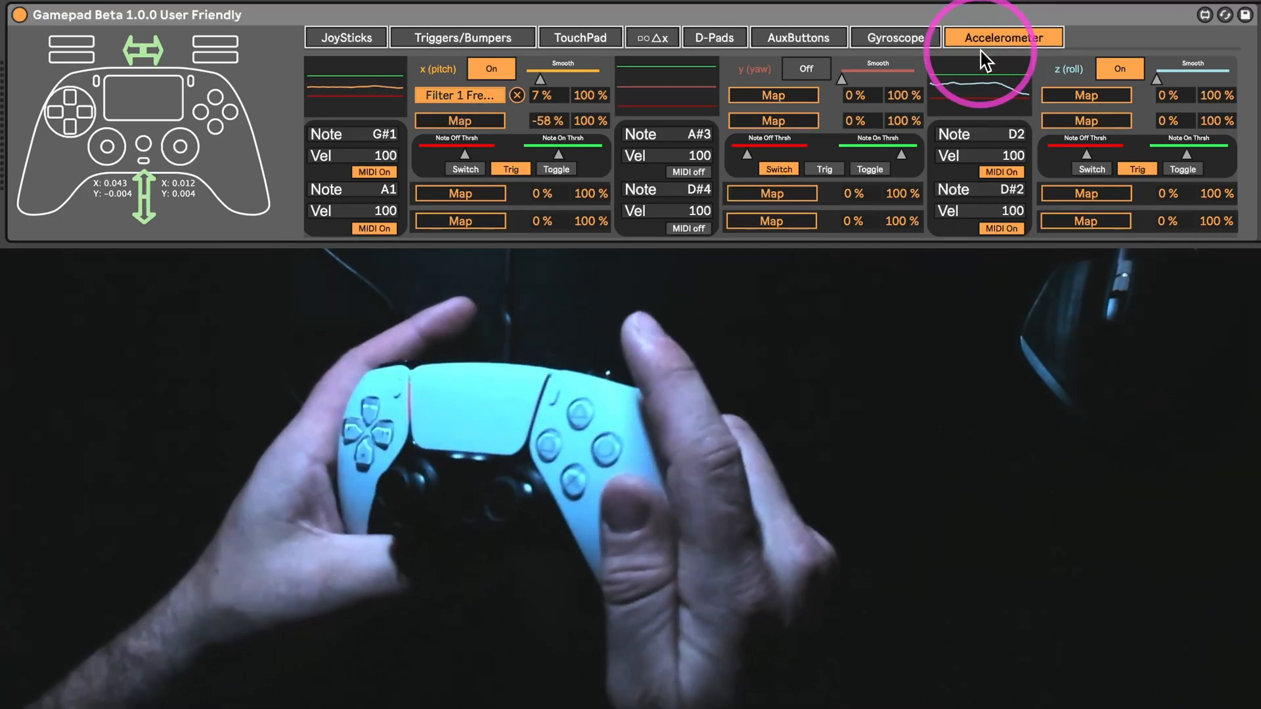
mouse_move(877, 52)
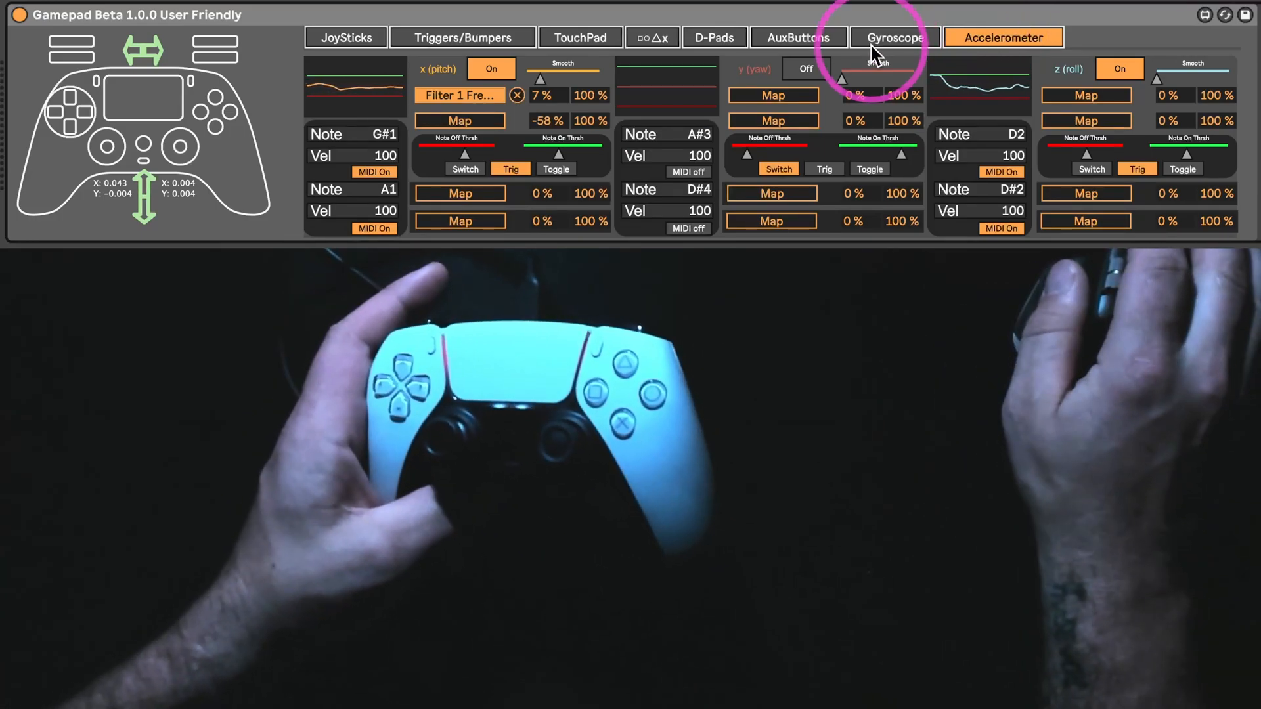
left_click(893, 37)
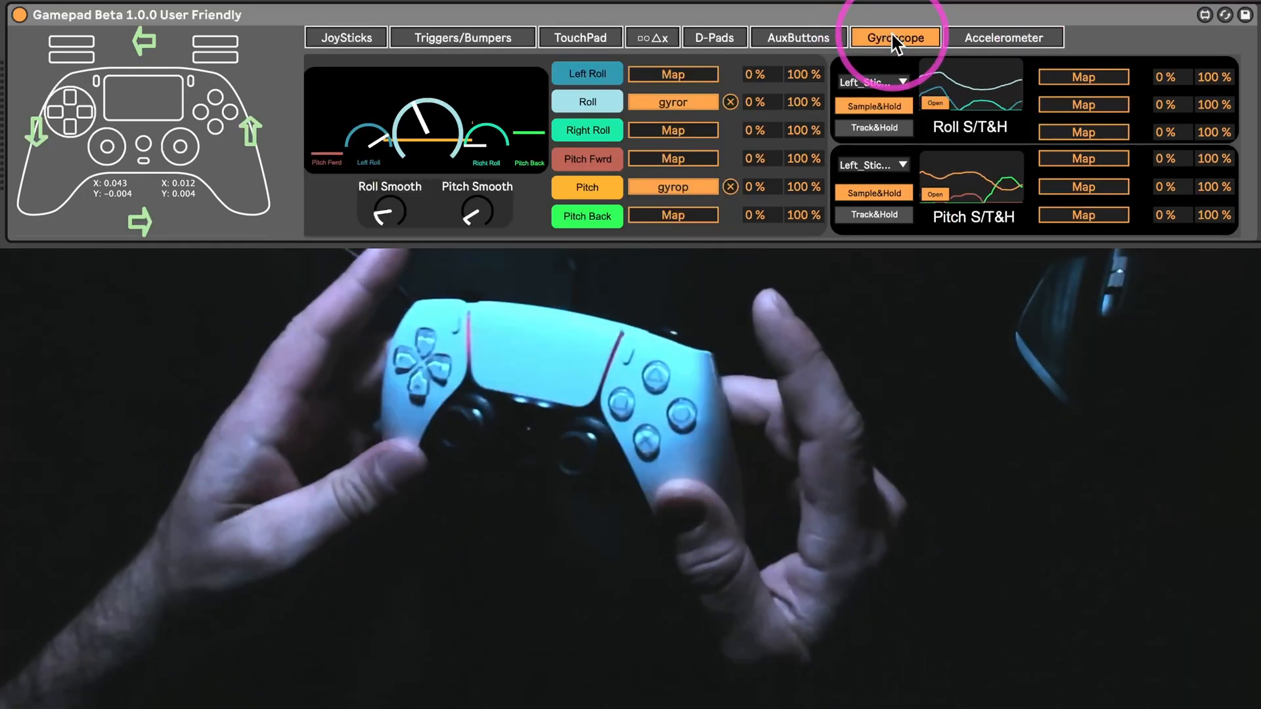
mouse_move(1003, 20)
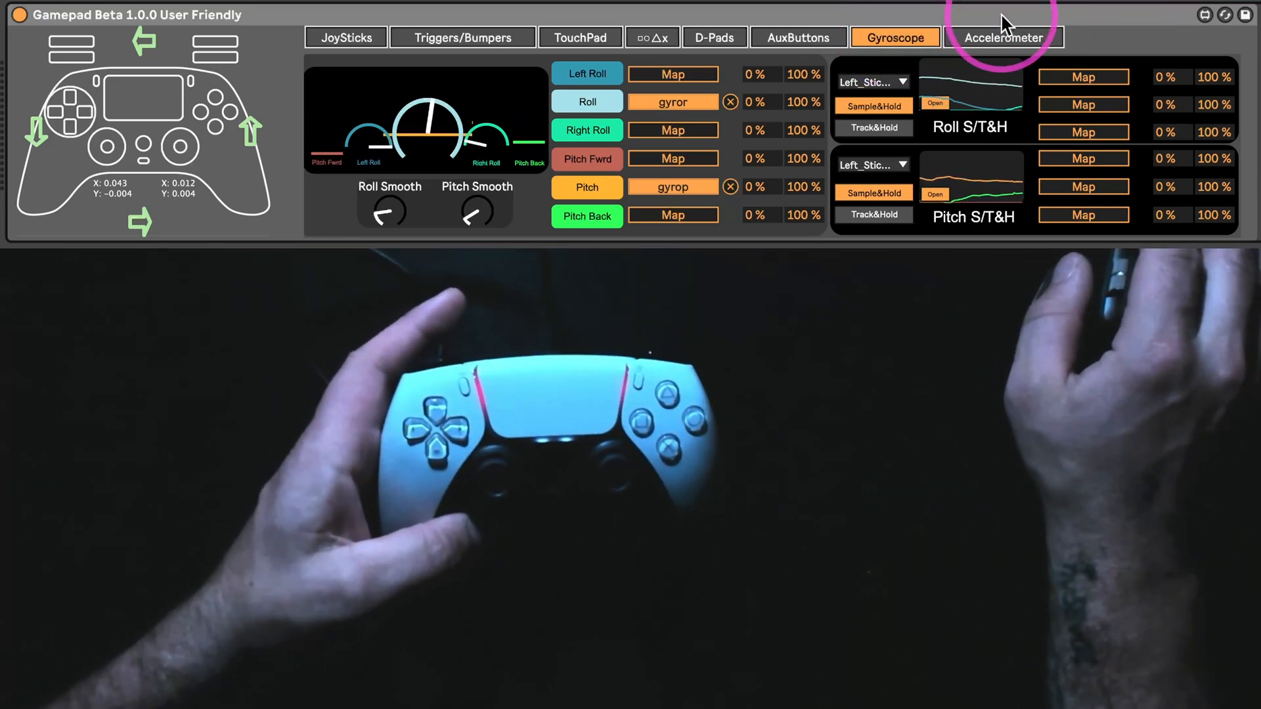
left_click(1003, 37)
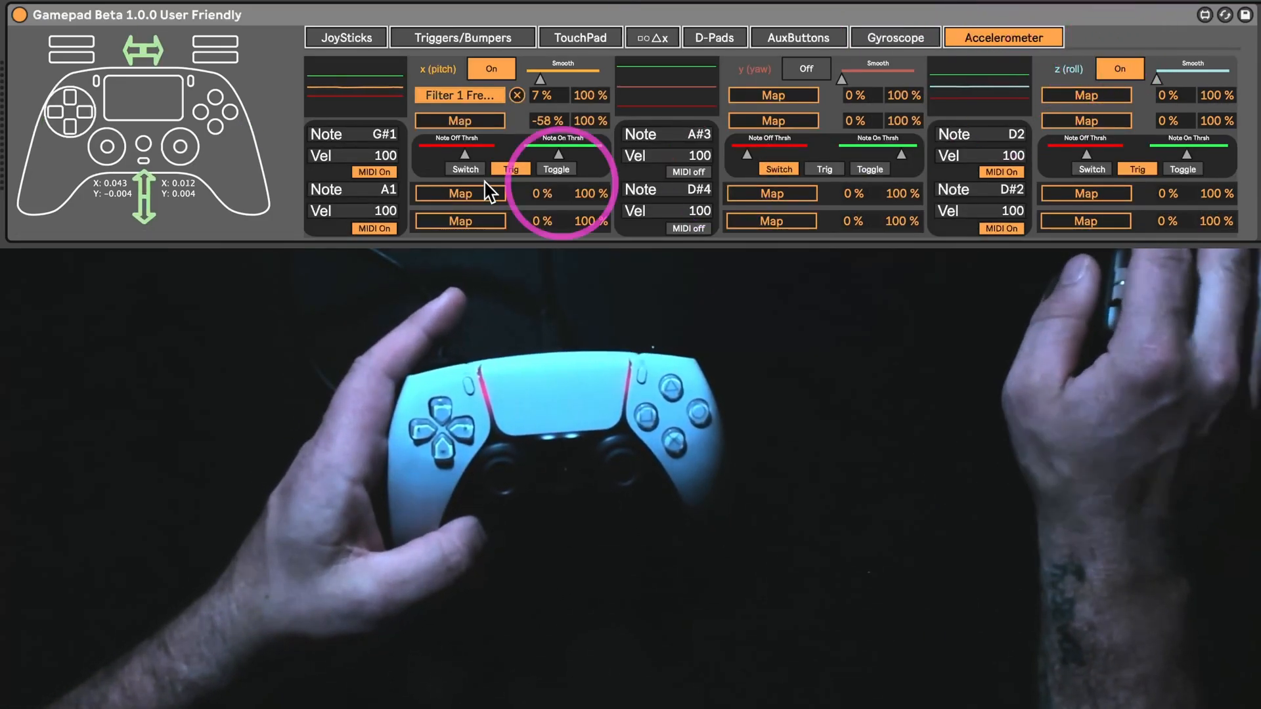
left_click(345, 36)
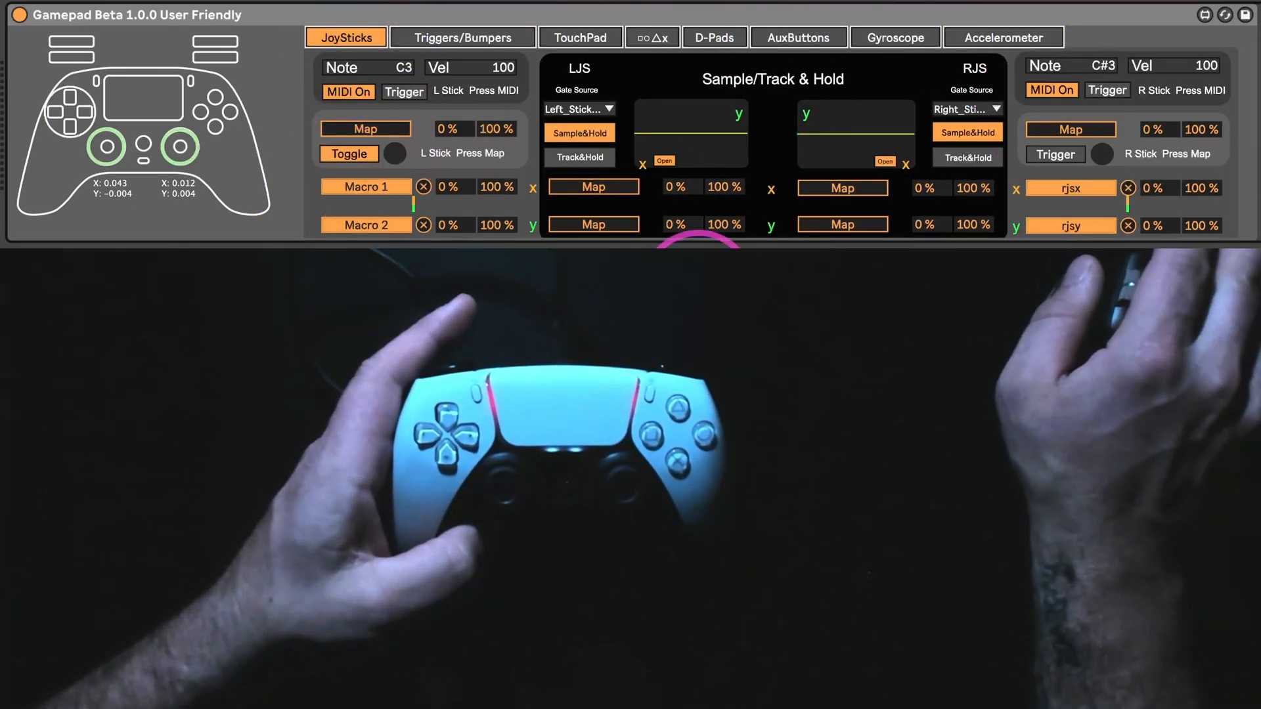